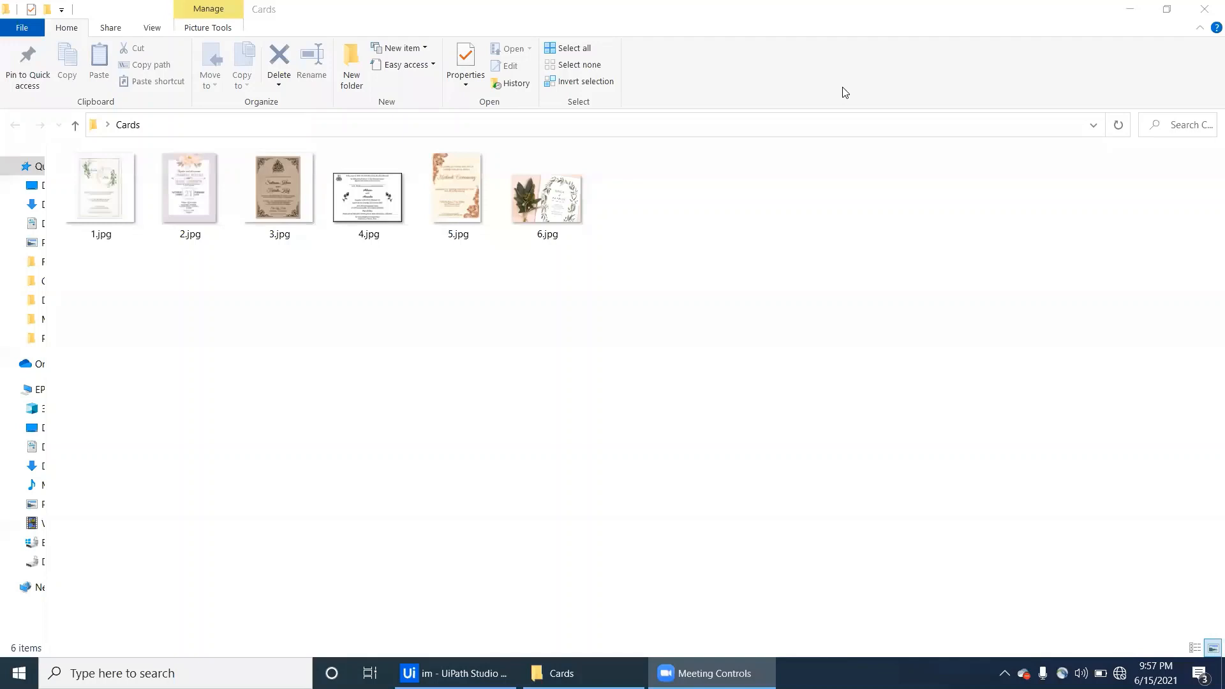
pyautogui.moveTo(265, 309)
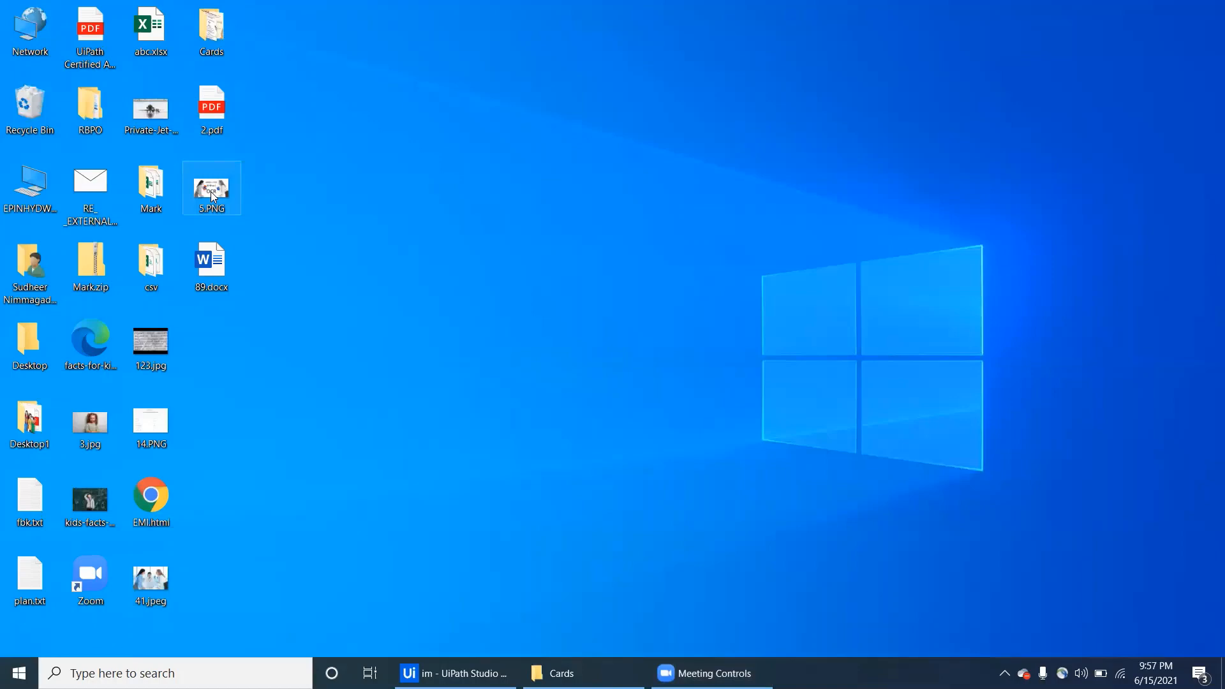
pyautogui.doubleClick(212, 188)
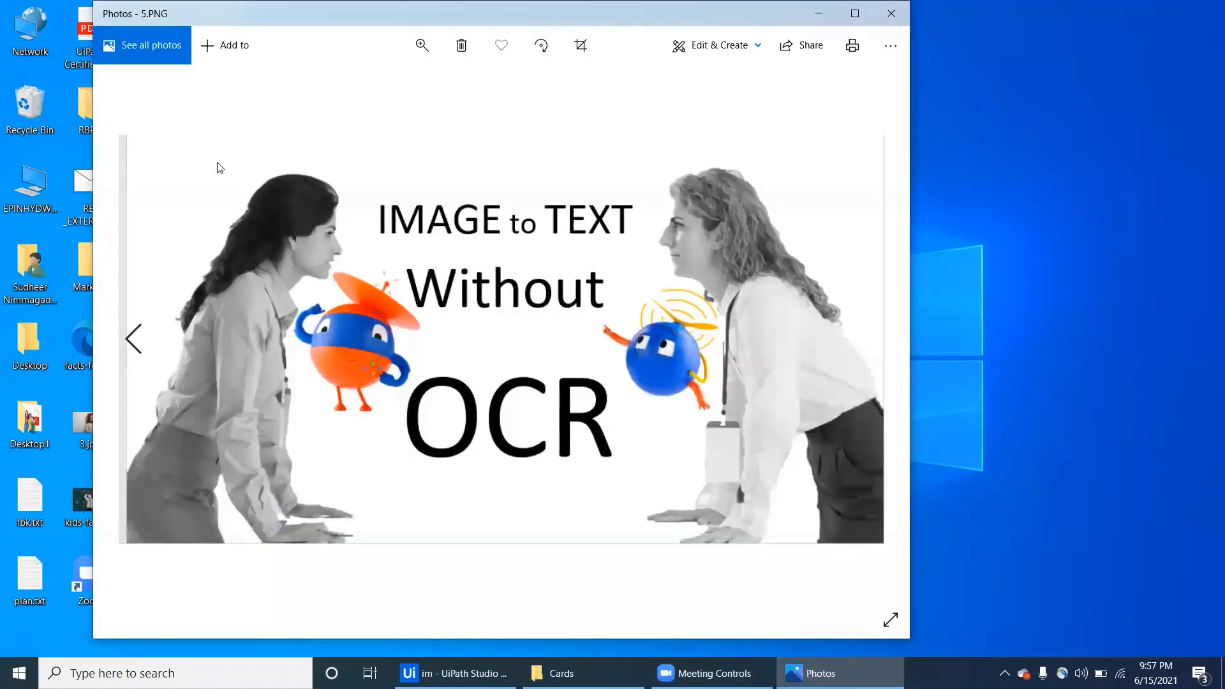
pyautogui.click(854, 14)
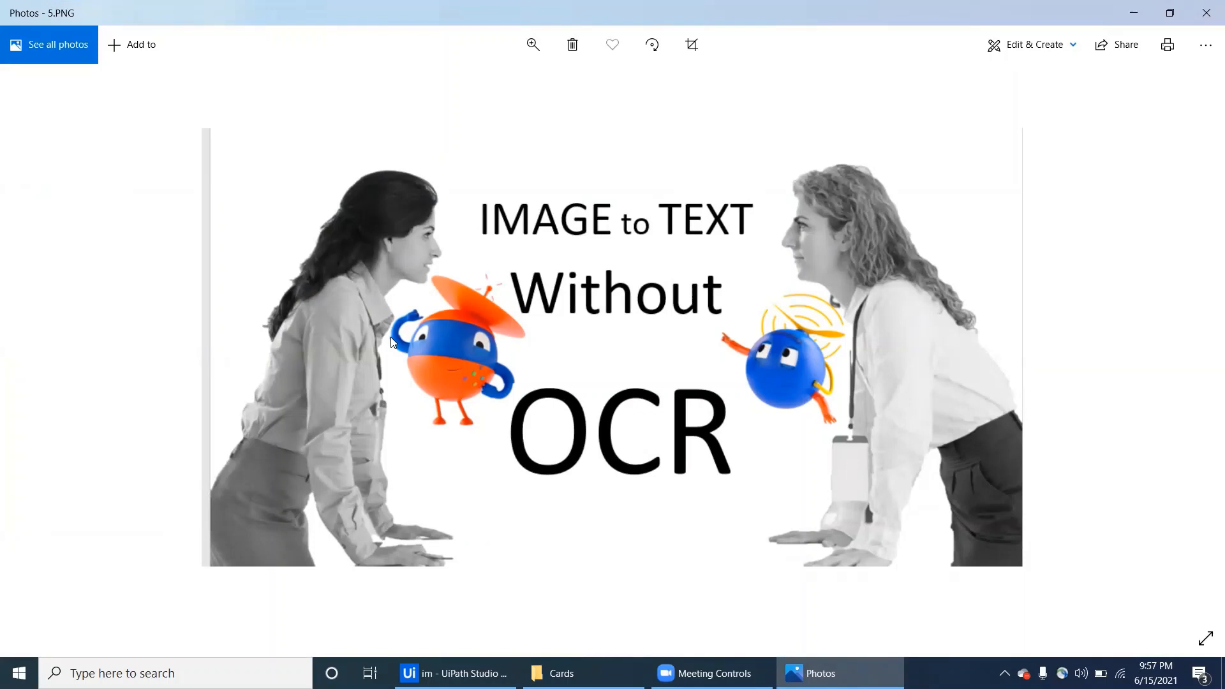
pyautogui.moveTo(483, 299)
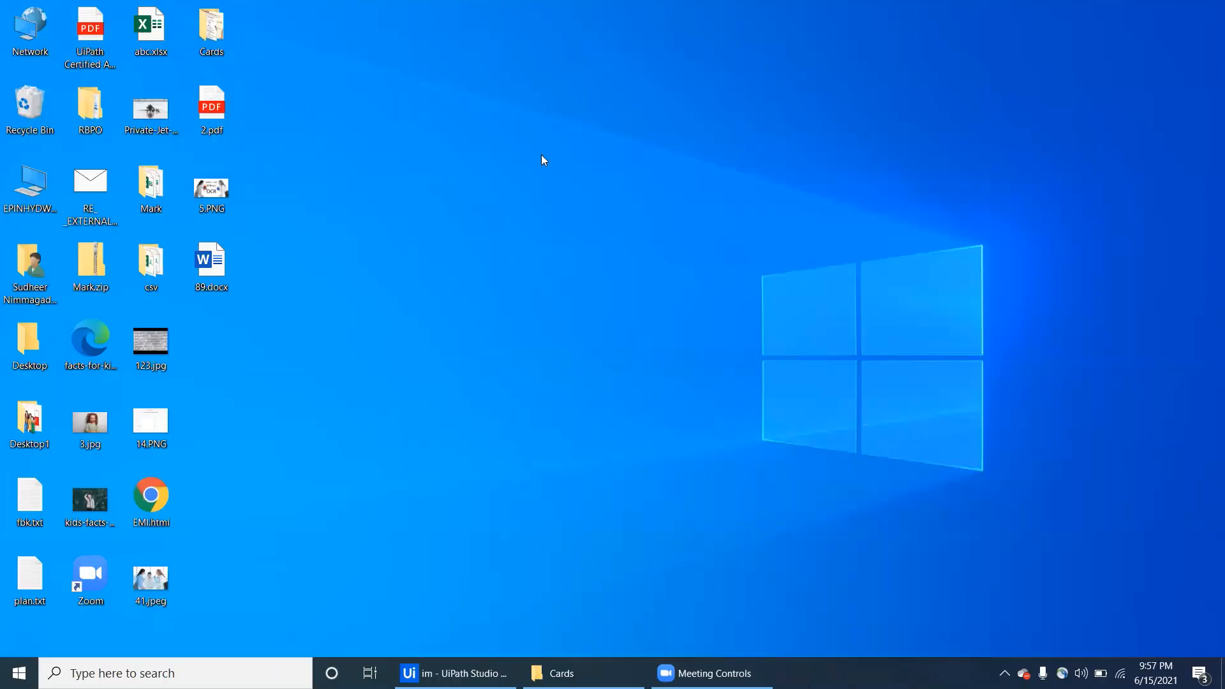
# - Search all available packages in Manage Packages for 'word'
pyautogui.click(453, 672)
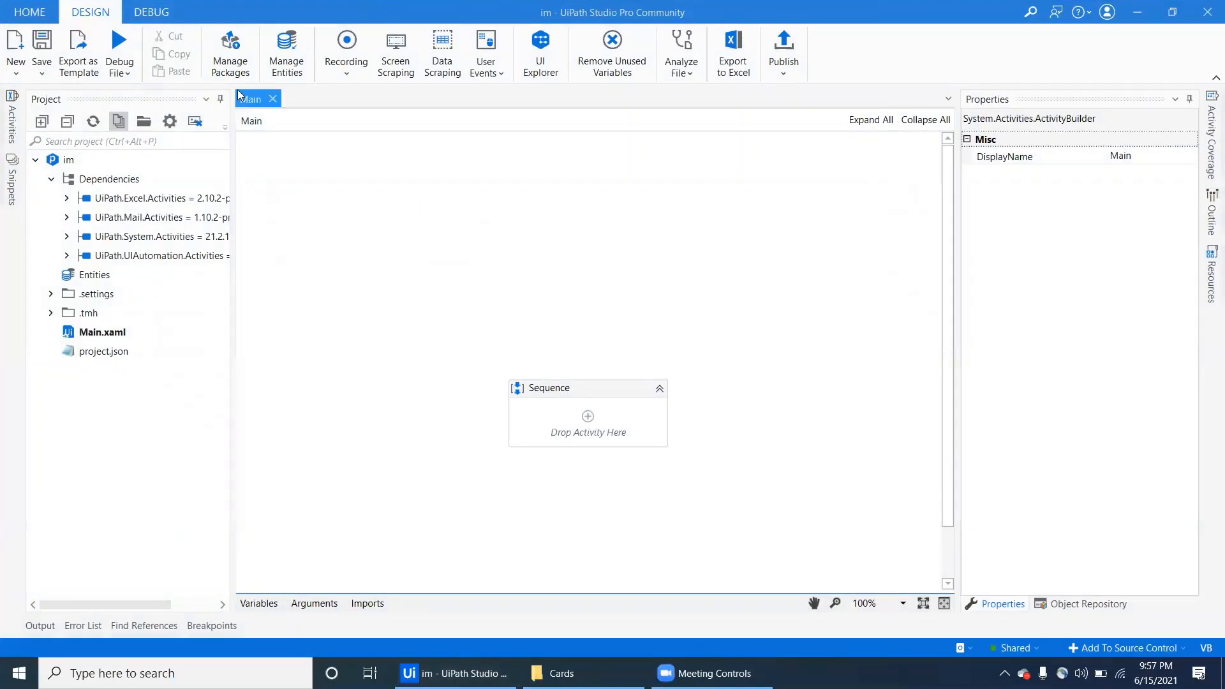
pyautogui.click(229, 53)
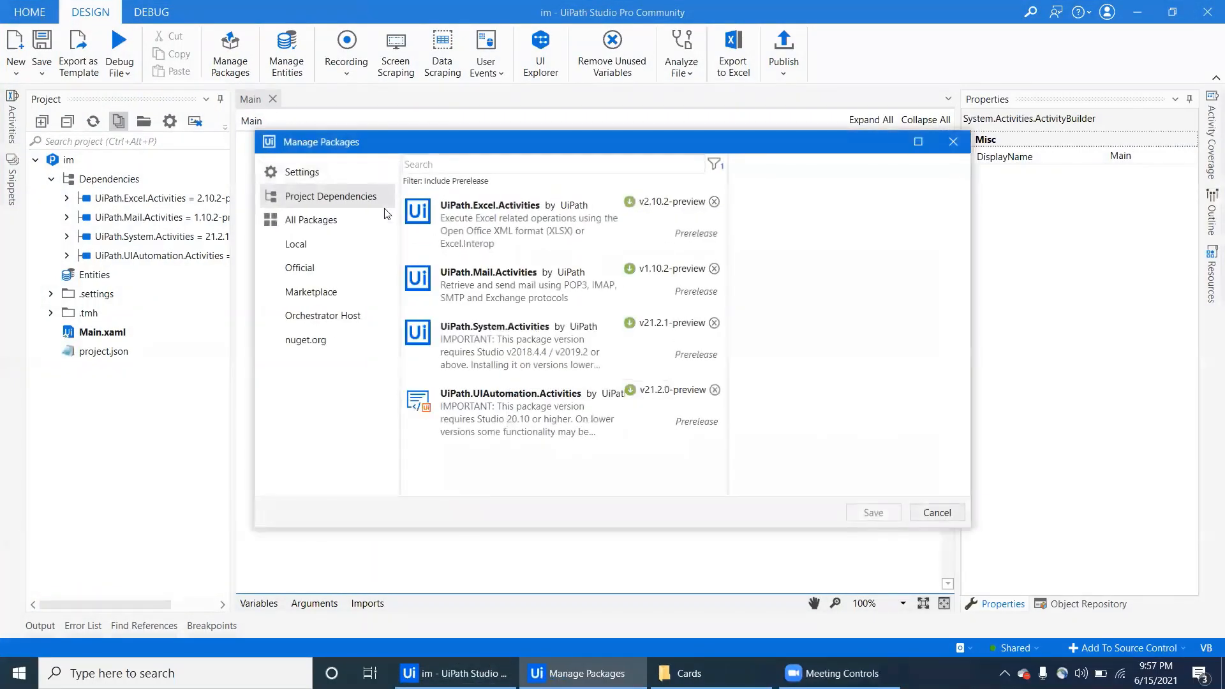
pyautogui.click(311, 220)
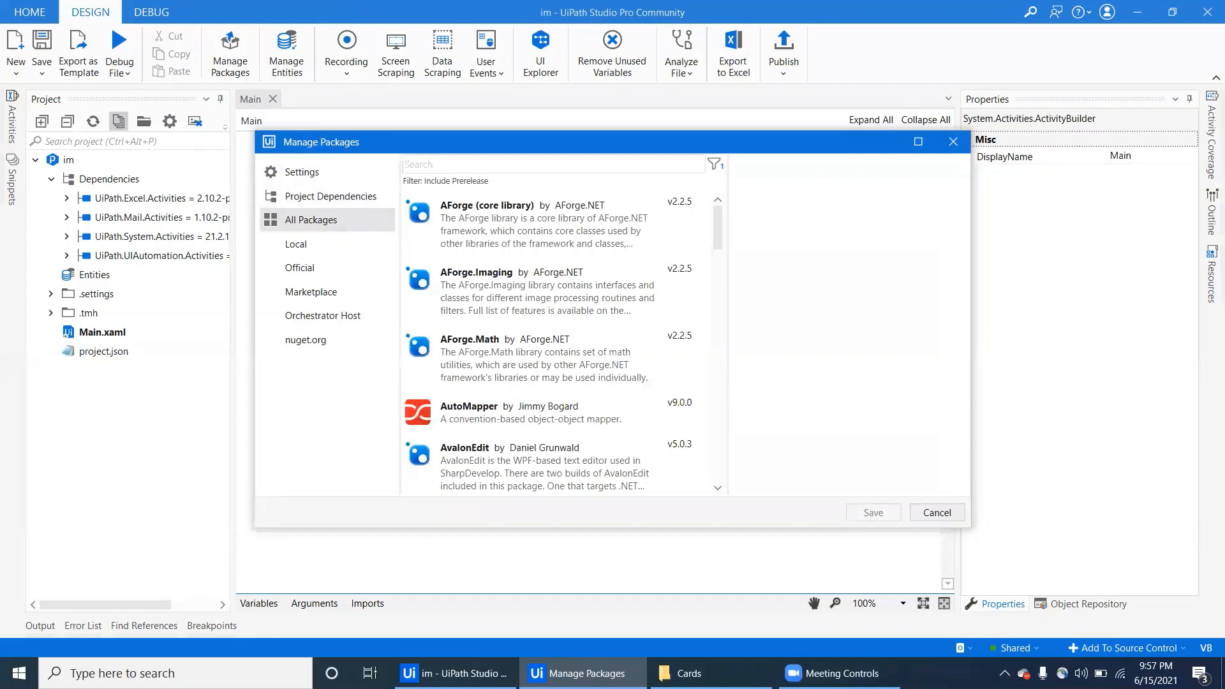
pyautogui.write('word')
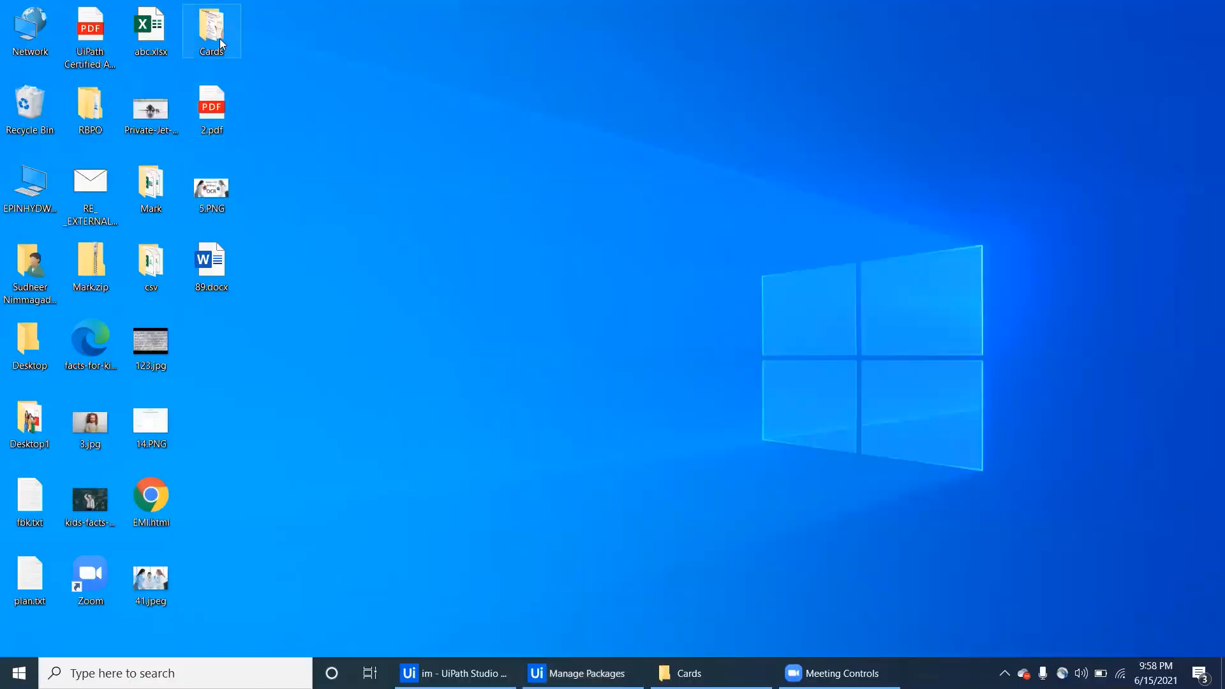
# - Open the Cards folder and flip through card images 1.jpg to 4.jpg in Photos
pyautogui.doubleClick(211, 28)
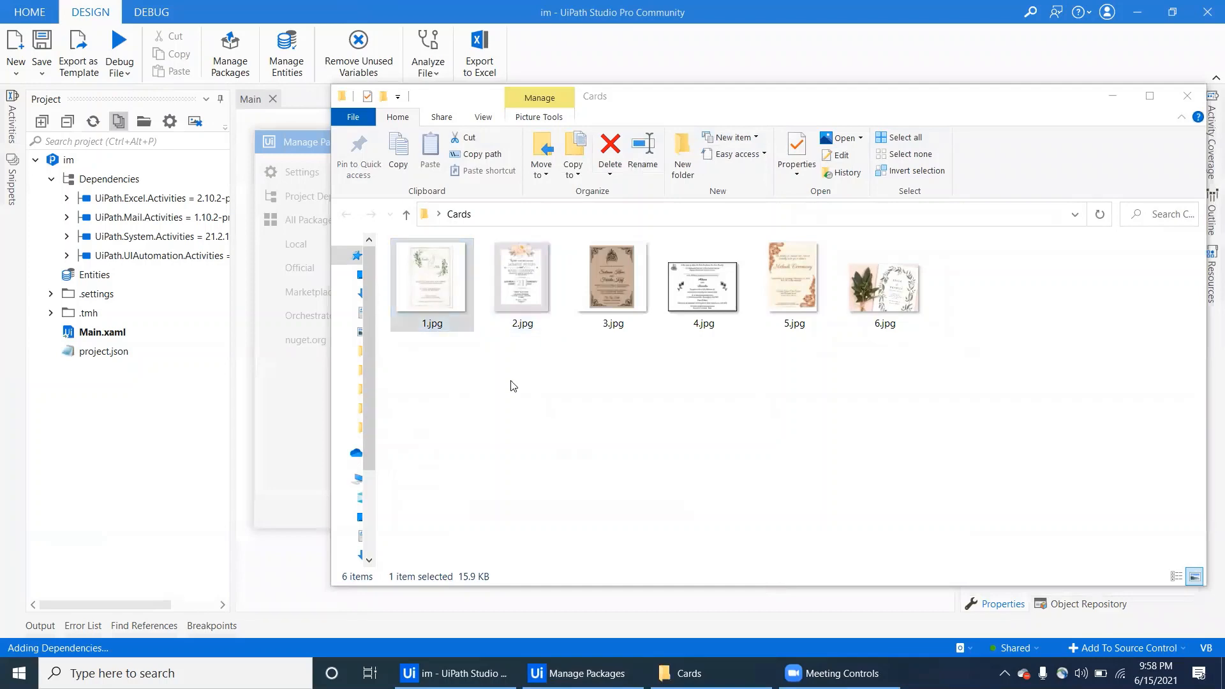
pyautogui.doubleClick(431, 277)
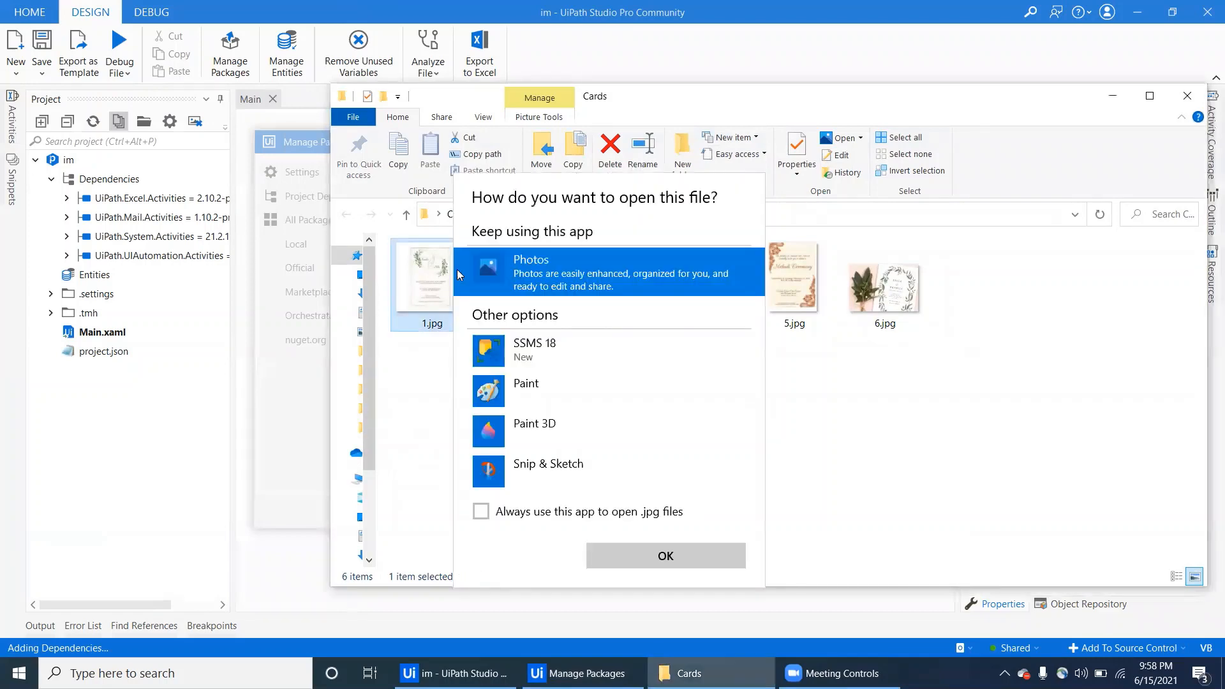
pyautogui.click(664, 556)
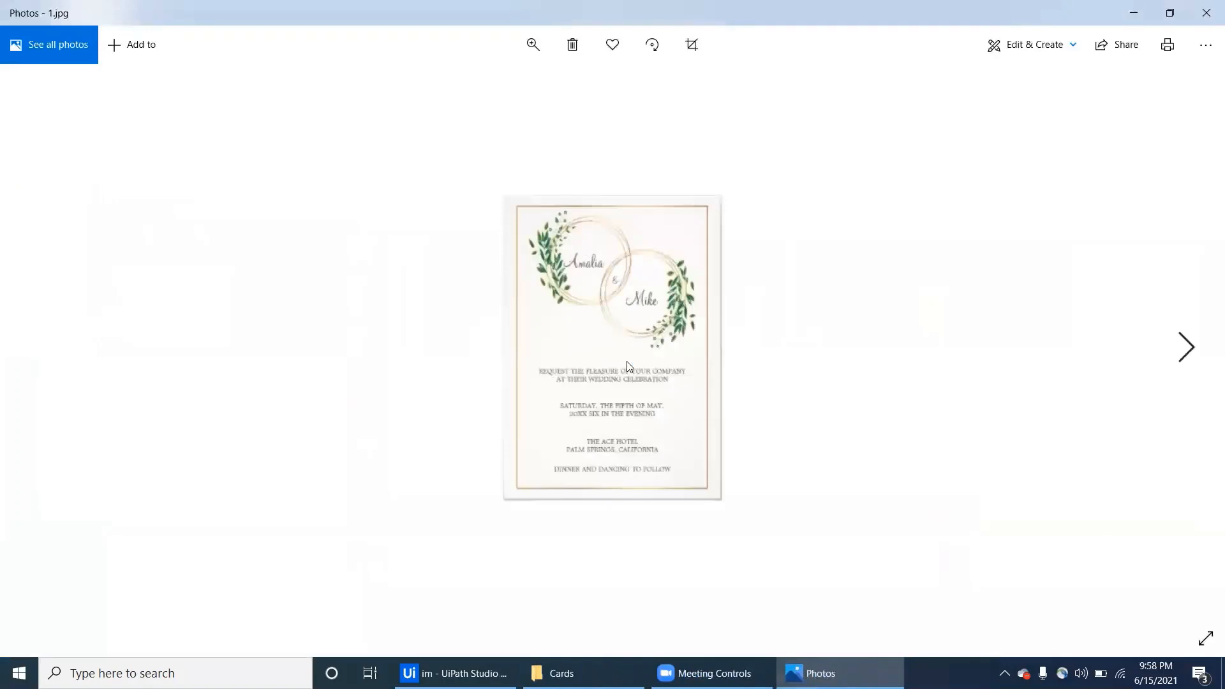
pyautogui.moveTo(1186, 372)
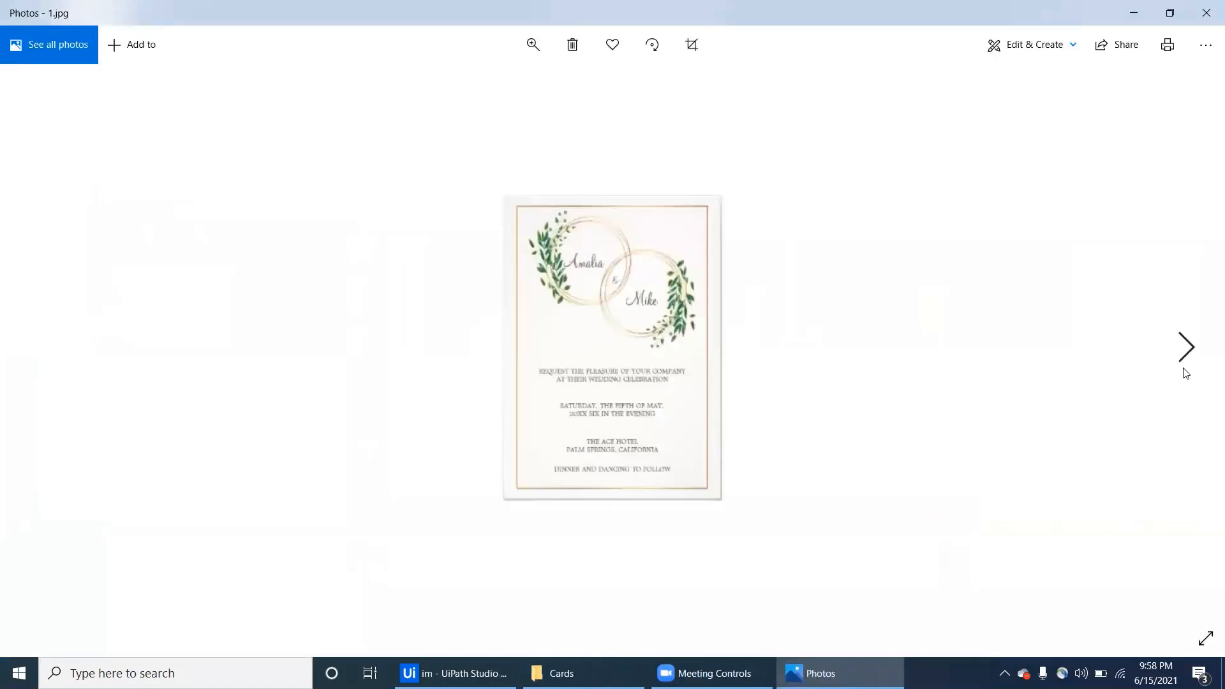
pyautogui.click(1186, 347)
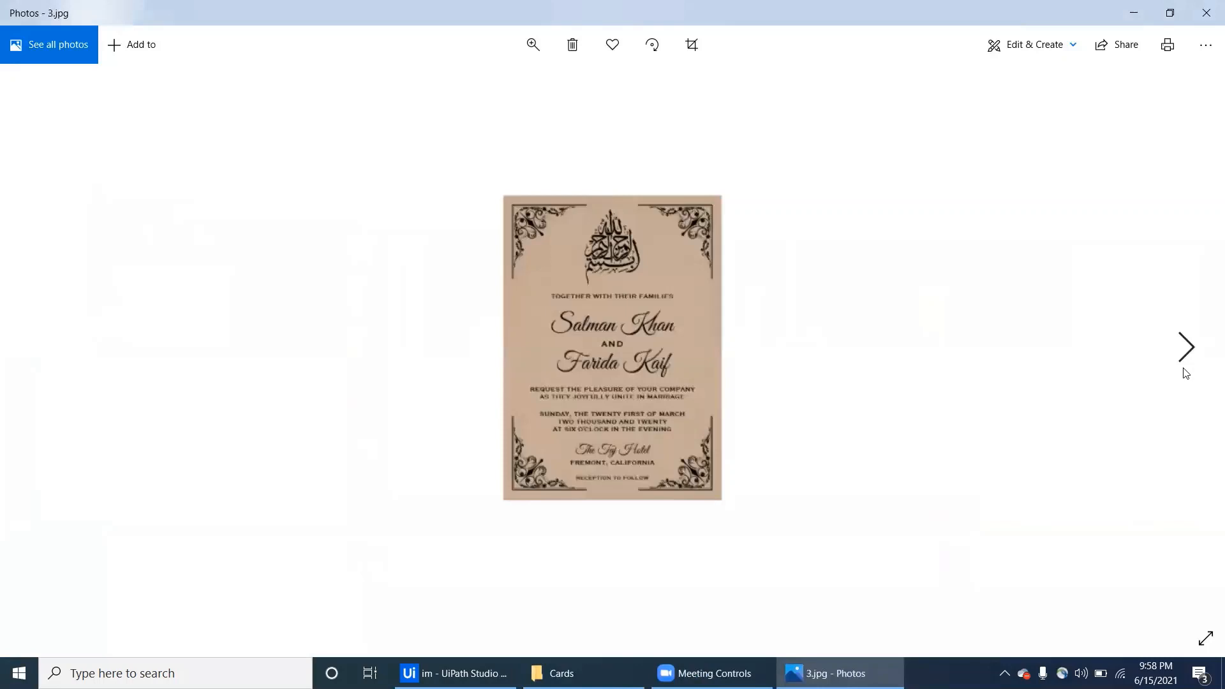
pyautogui.click(1186, 347)
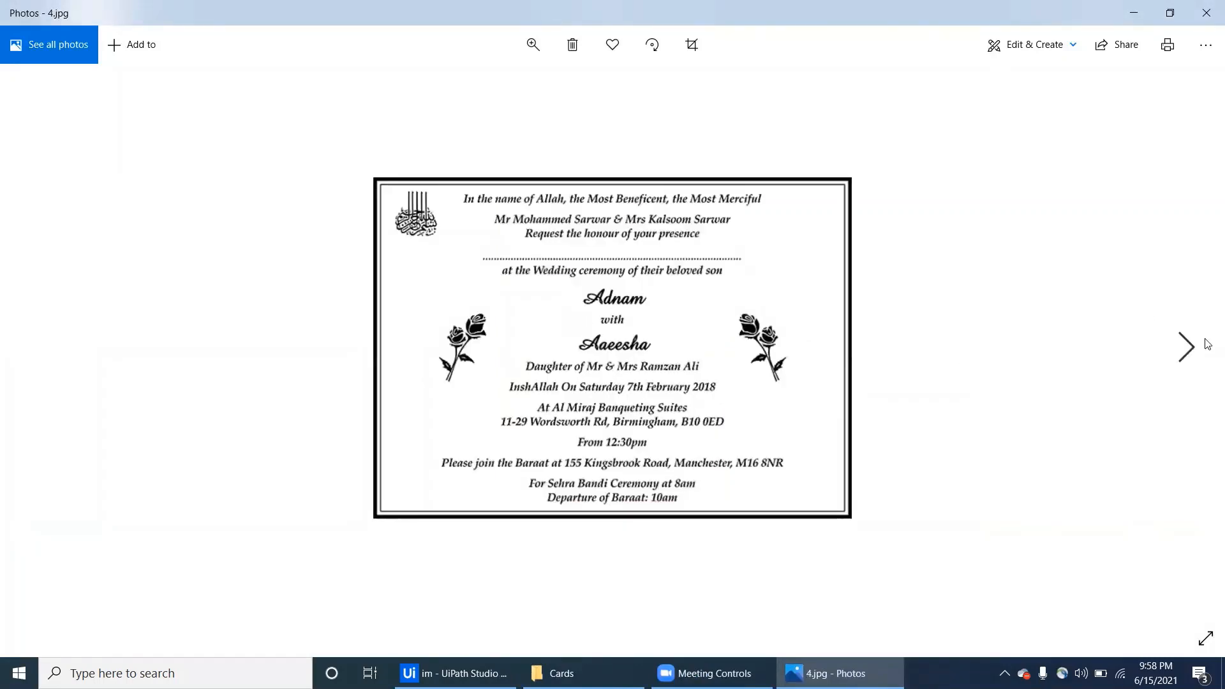
pyautogui.click(1187, 348)
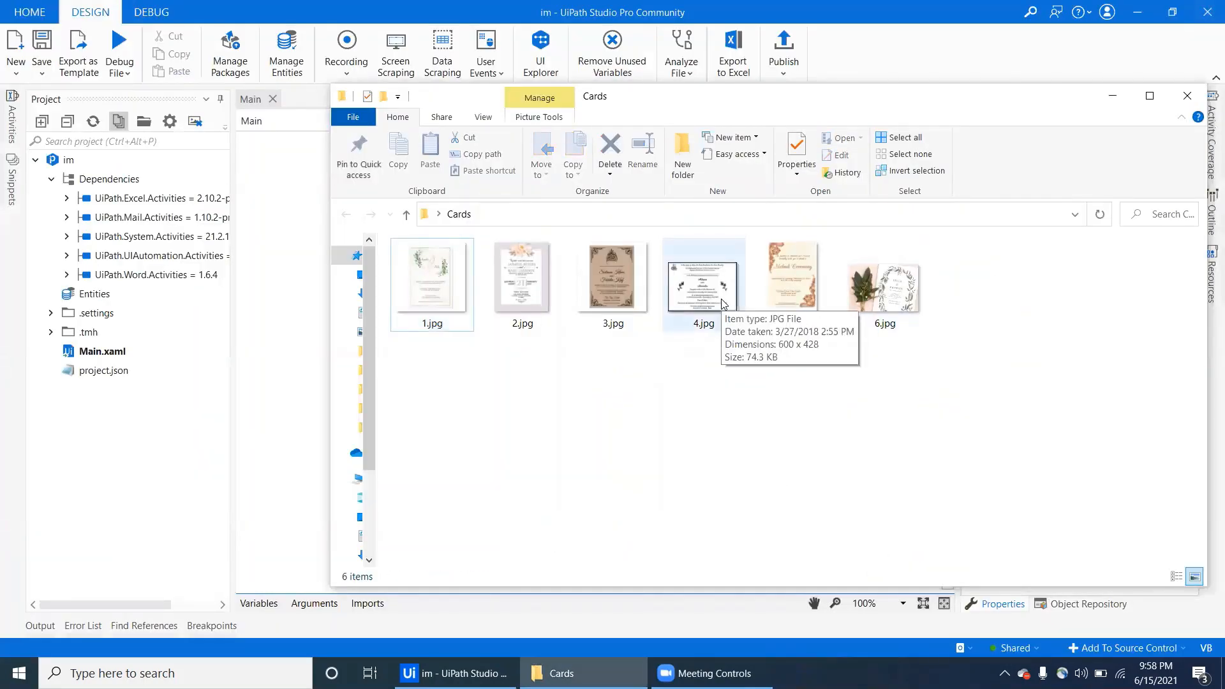
# - Show the context menu for the 4.jpg card image in the Cards folder
pyautogui.rightClick(702, 285)
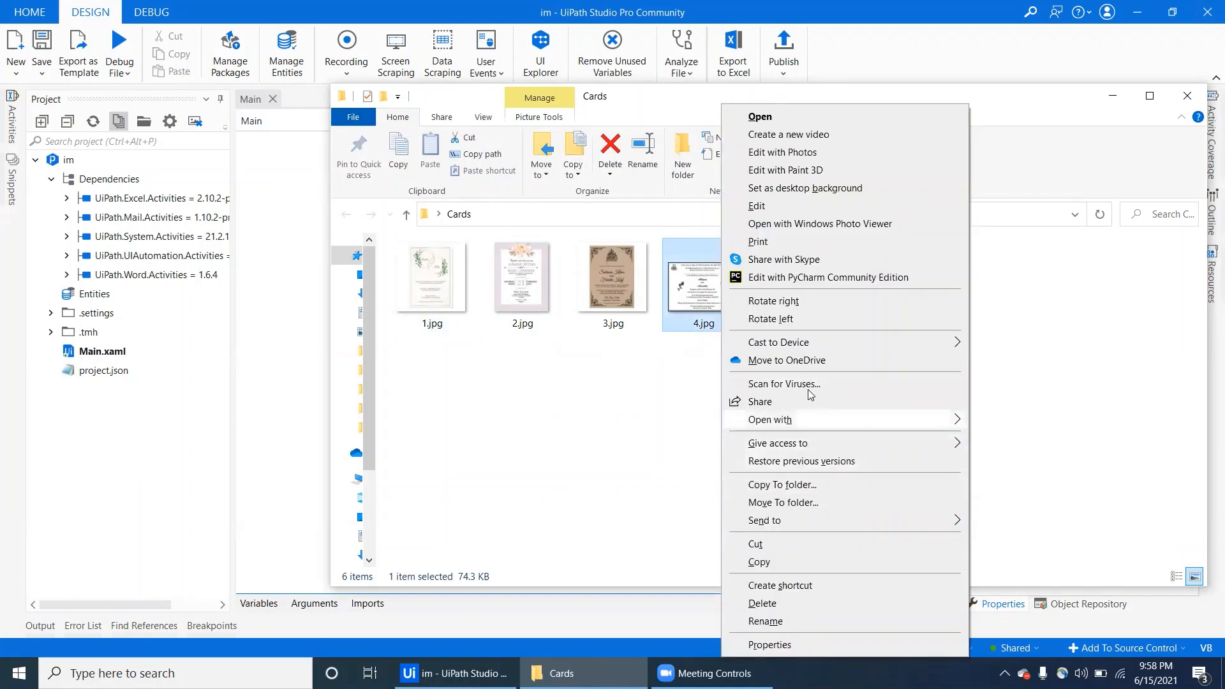
pyautogui.moveTo(808, 539)
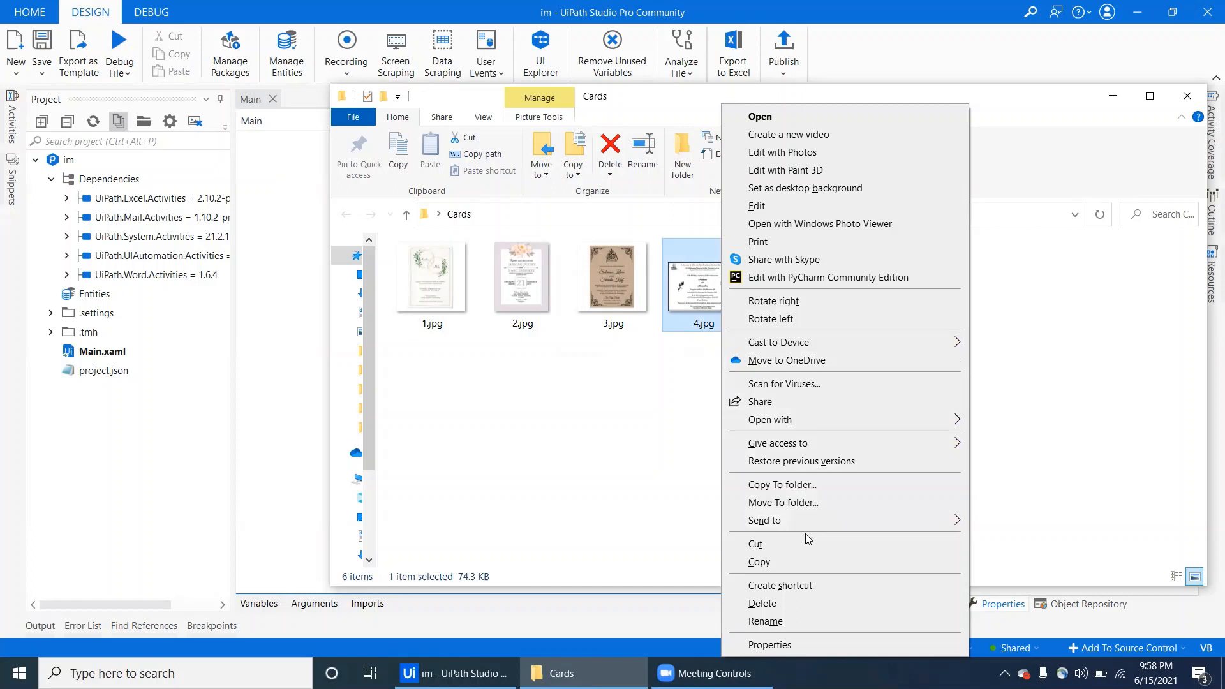
pyautogui.moveTo(704, 285)
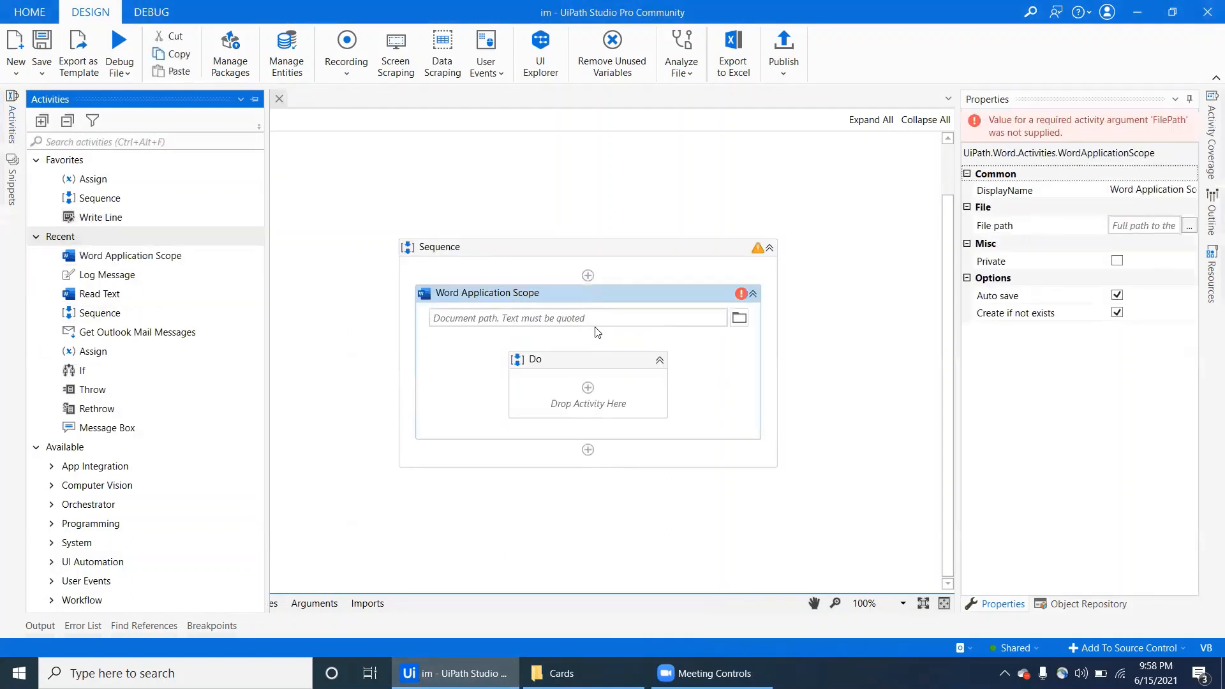
# - Set the Word Application Scope's document path to "temp.docx"
pyautogui.click(577, 318)
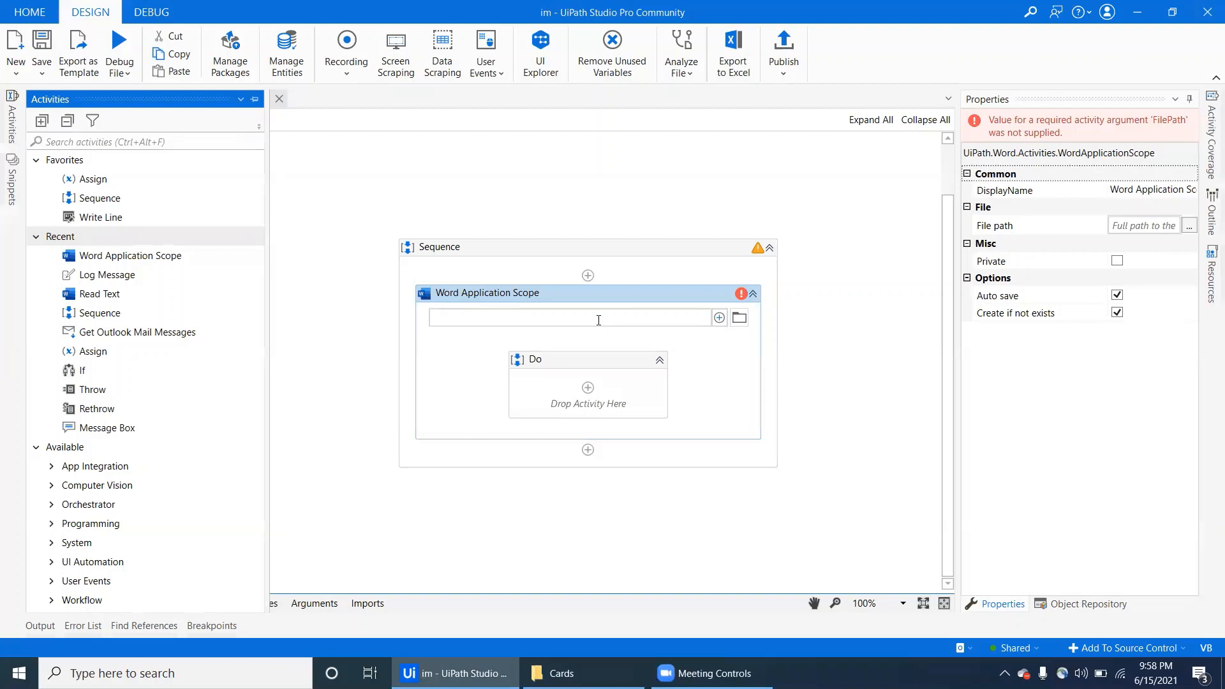
pyautogui.write('"C:\\Users\\Sudheer_Nimmagadda\\Desktop\\Cards\\4.jpg"')
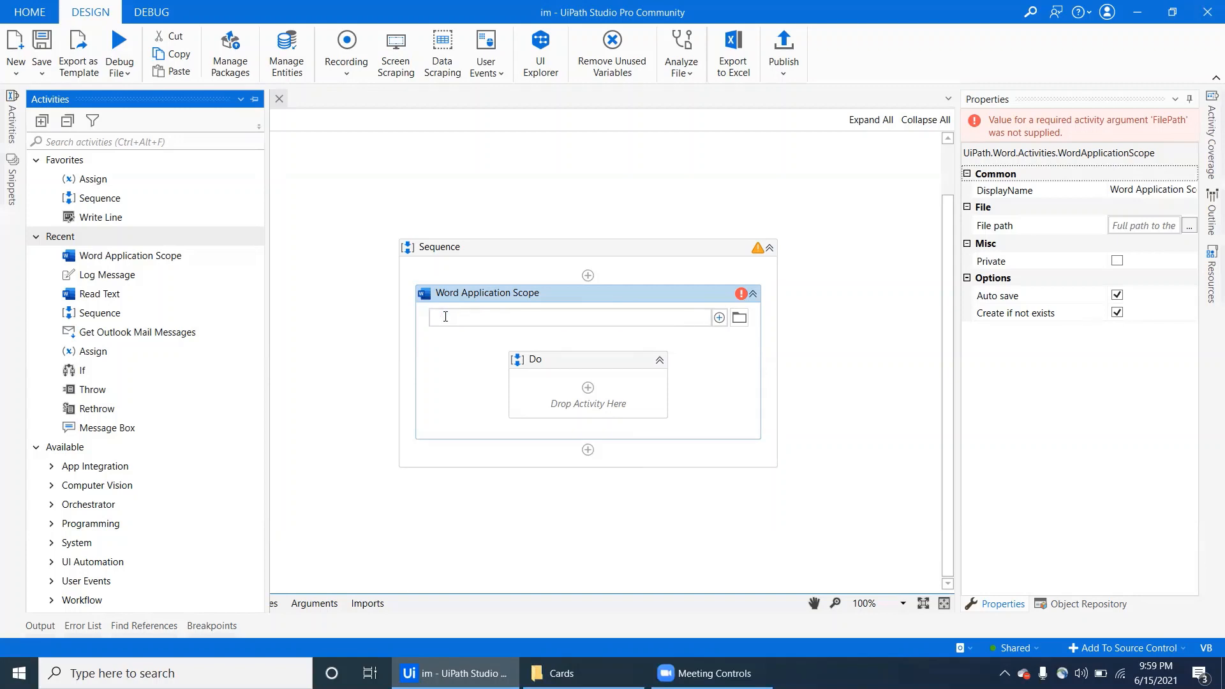
pyautogui.click(547, 318)
pyautogui.write('"temp')
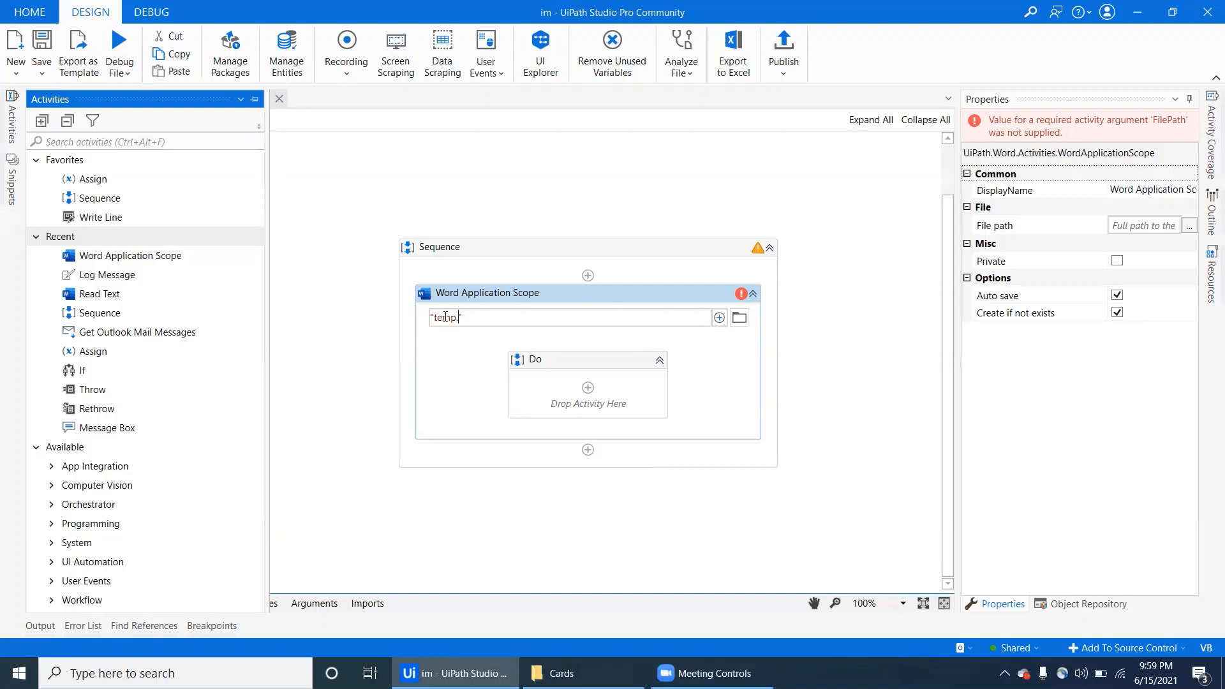
pyautogui.write('d')
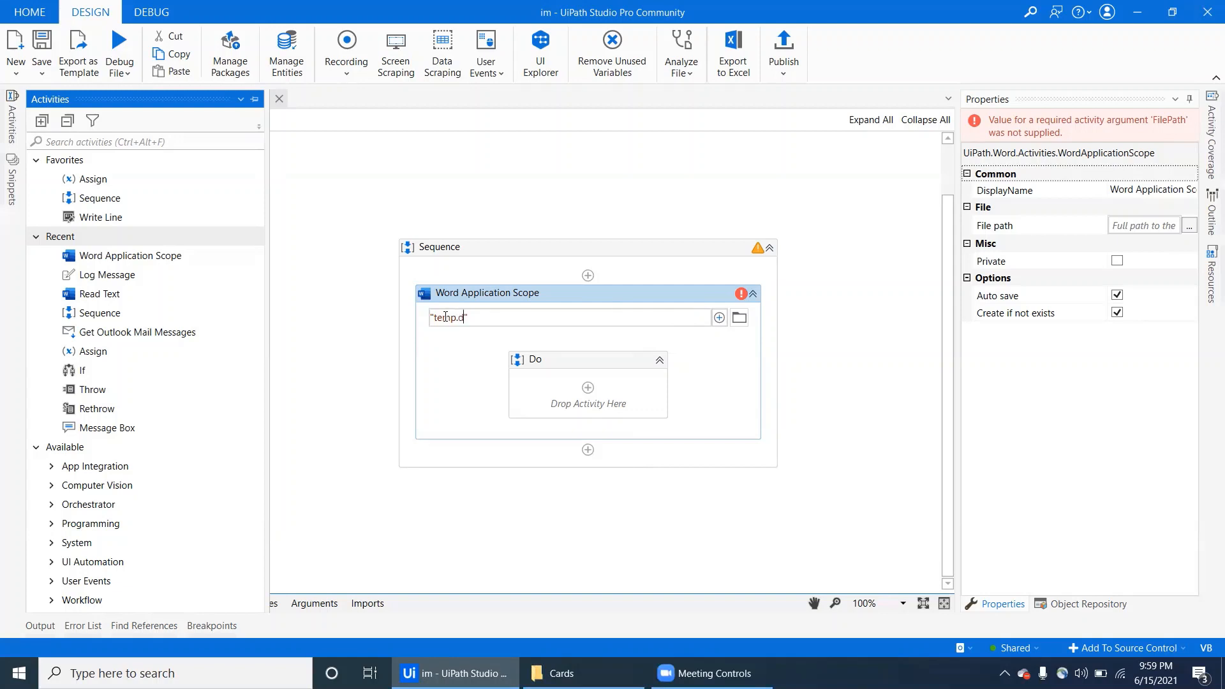
pyautogui.write('ocx')
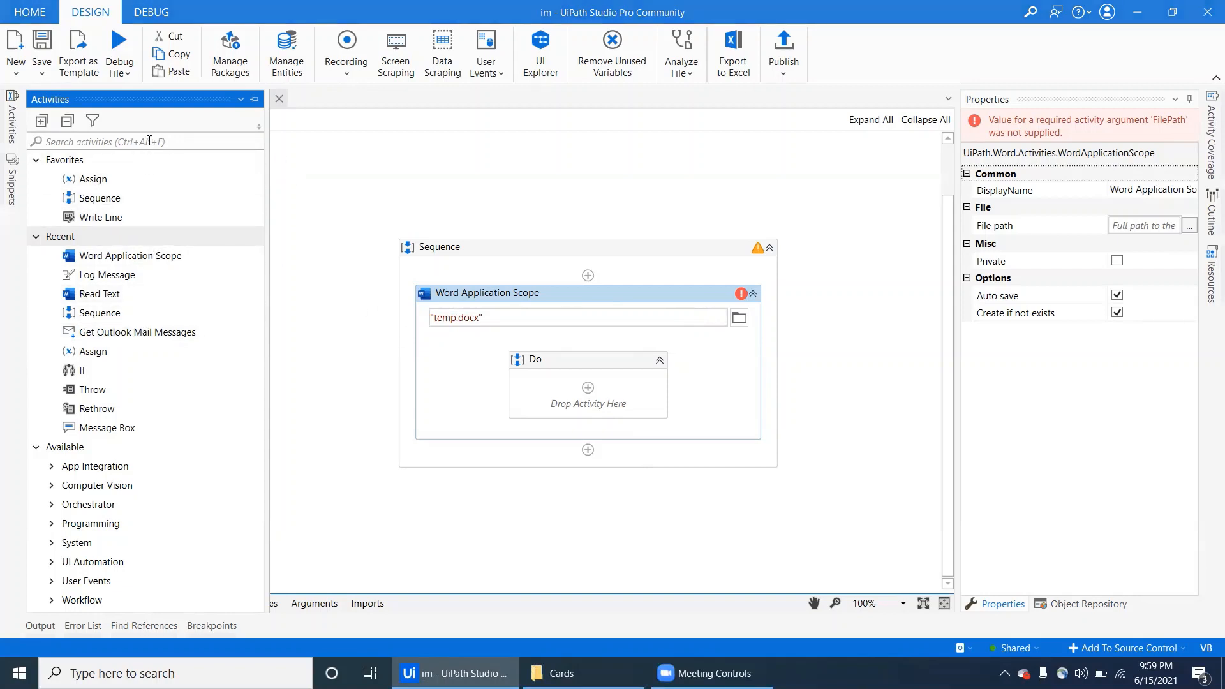
# - Add a Add Picture activity inserting C:\Users\Sudheer_Nimmagadda\Desktop\Cards\4.jpg into the Do block
pyautogui.write('wd')
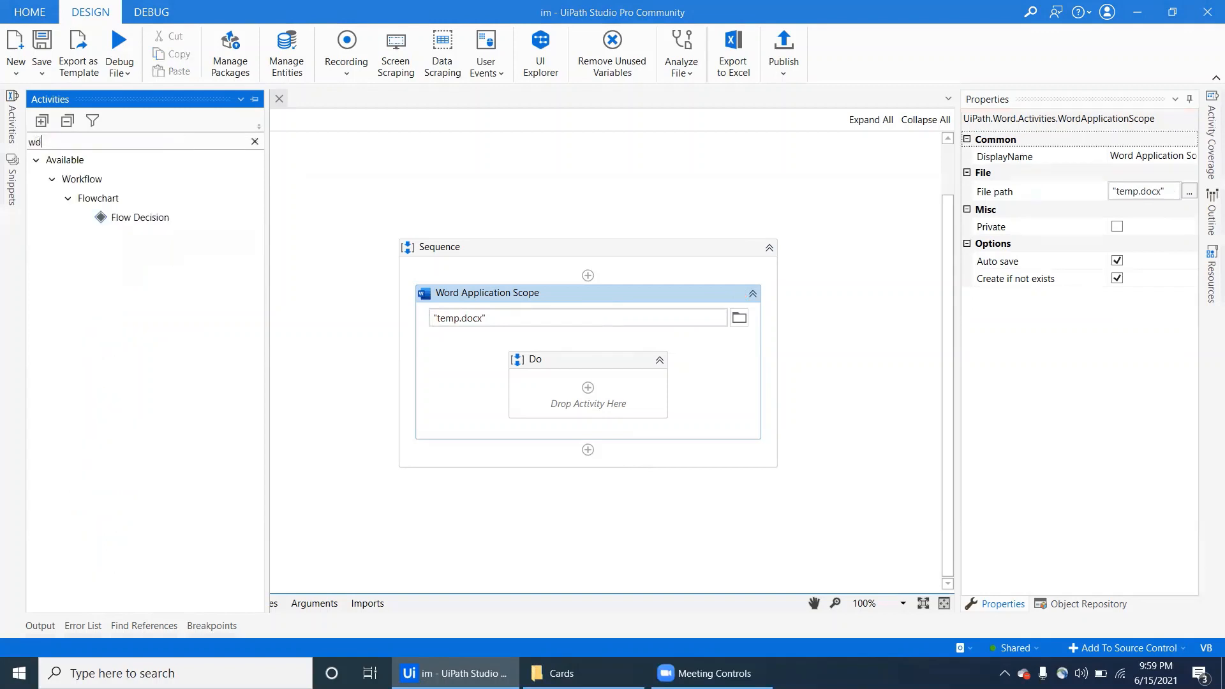
pyautogui.write('ord')
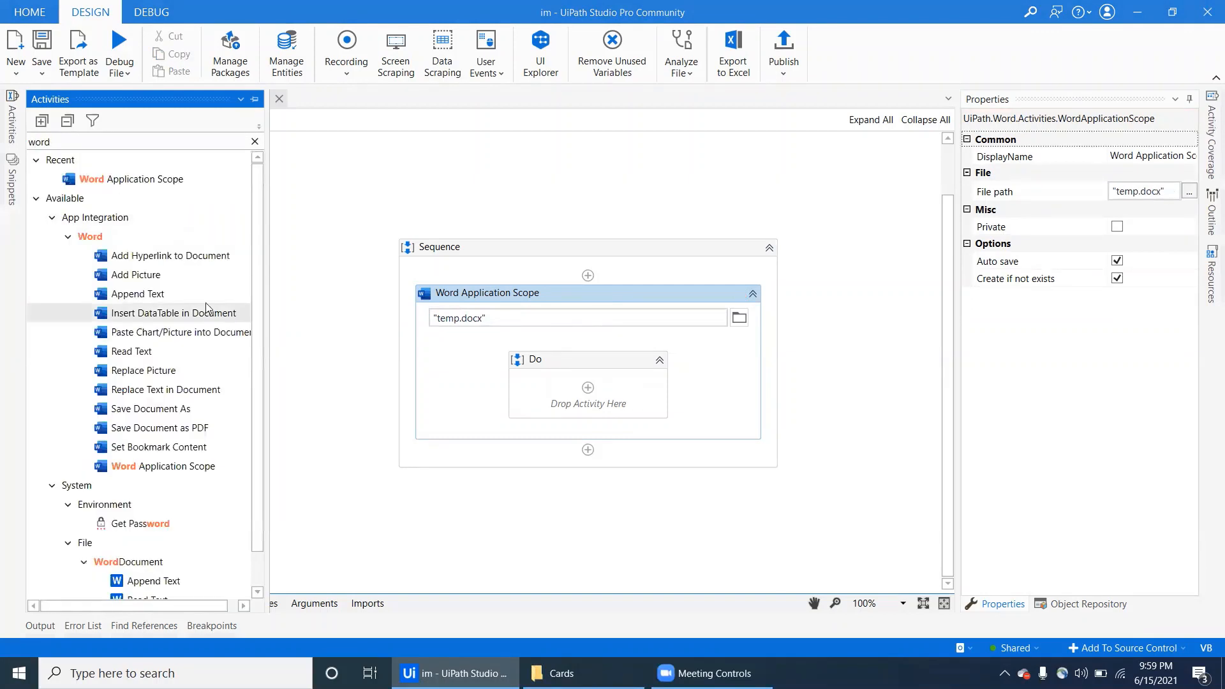
pyautogui.moveTo(166, 389)
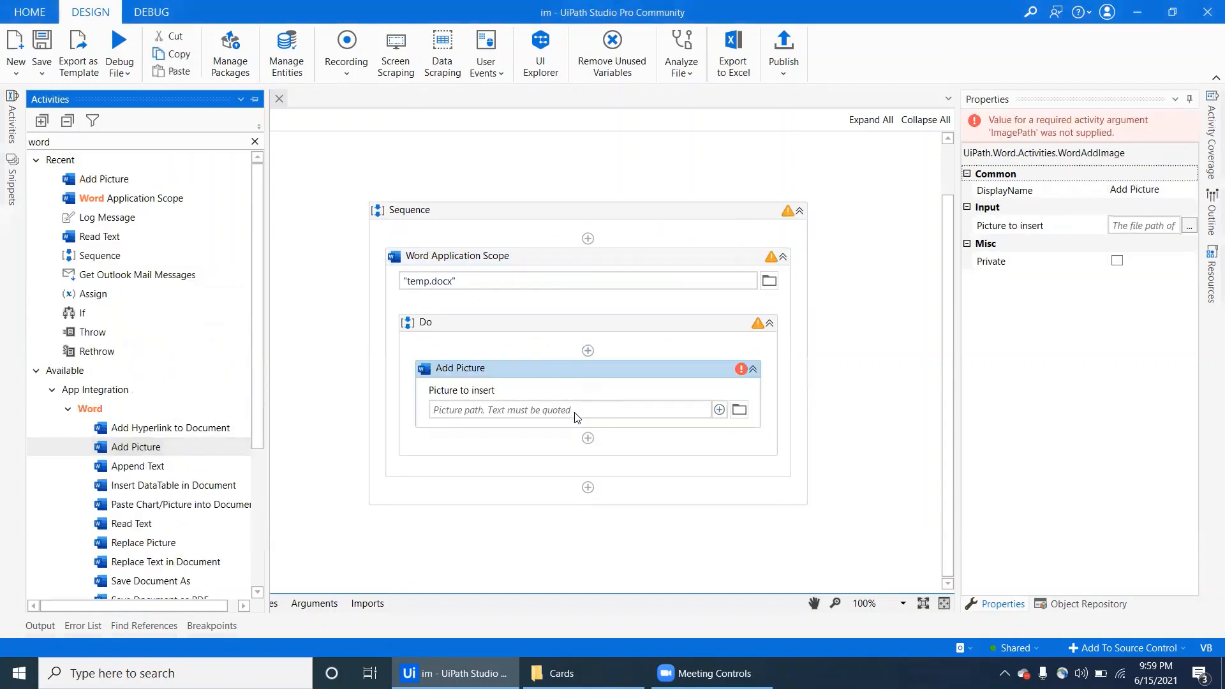
pyautogui.write('"C:\\Users\\Sudheer_Nimmagadda\\Desktop\\Cards\\4.jpg"')
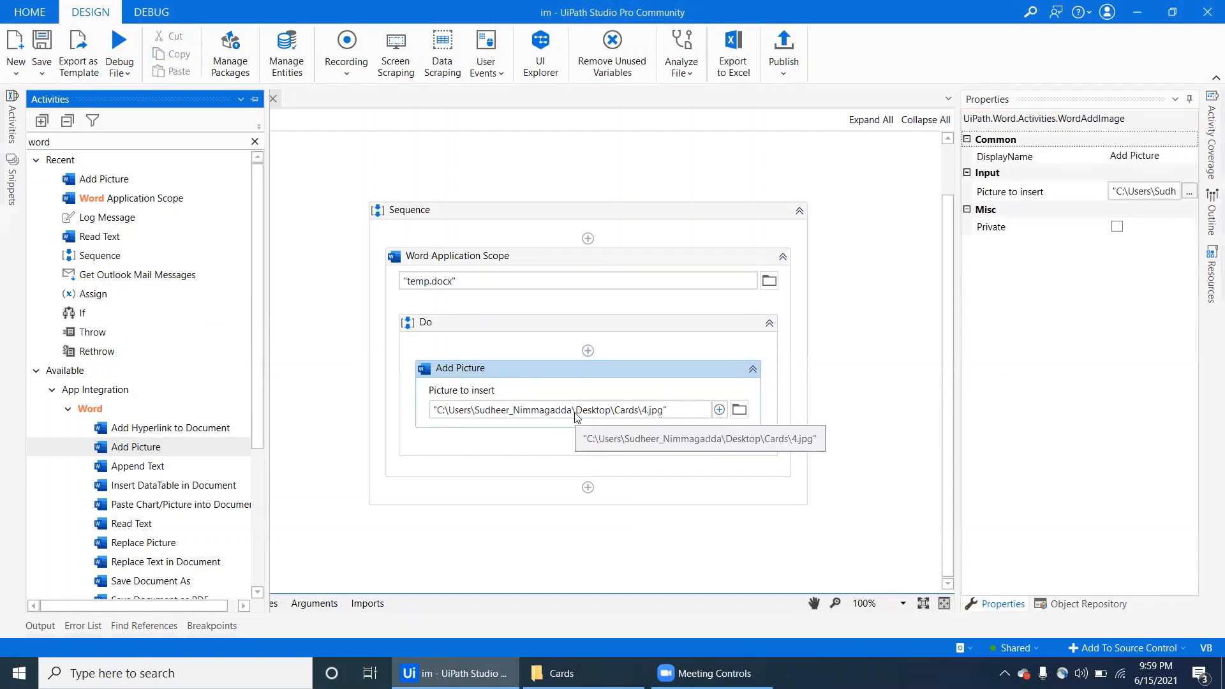
pyautogui.moveTo(613, 303)
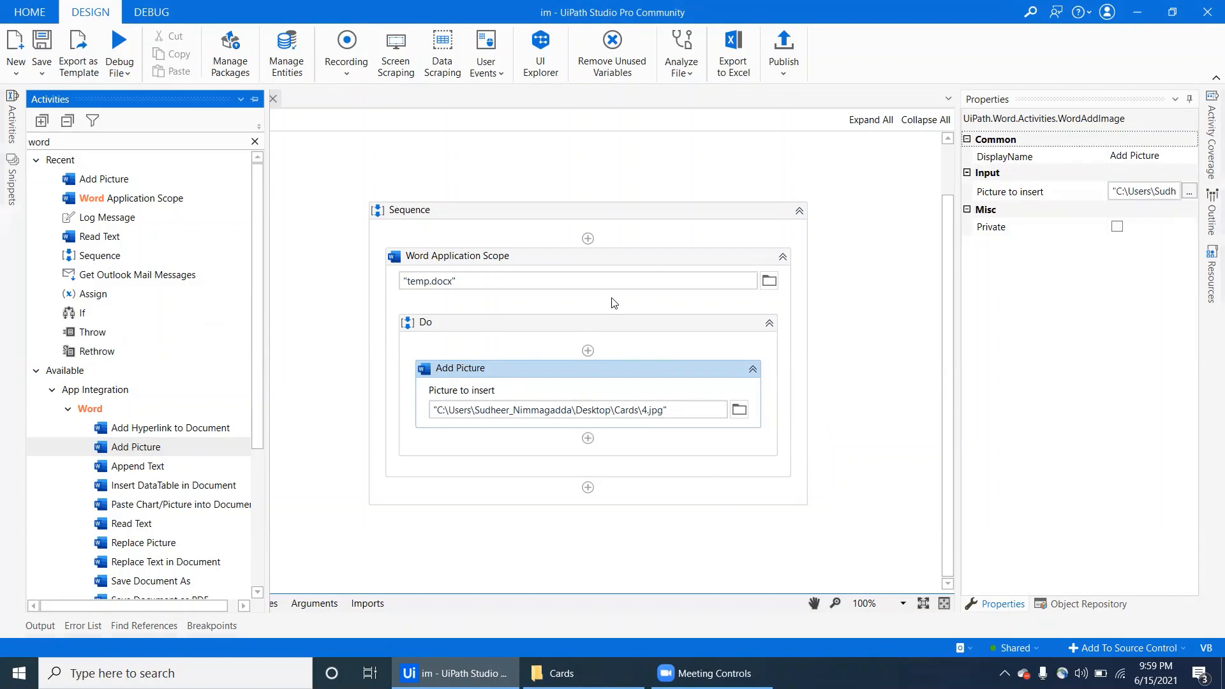
pyautogui.click(457, 256)
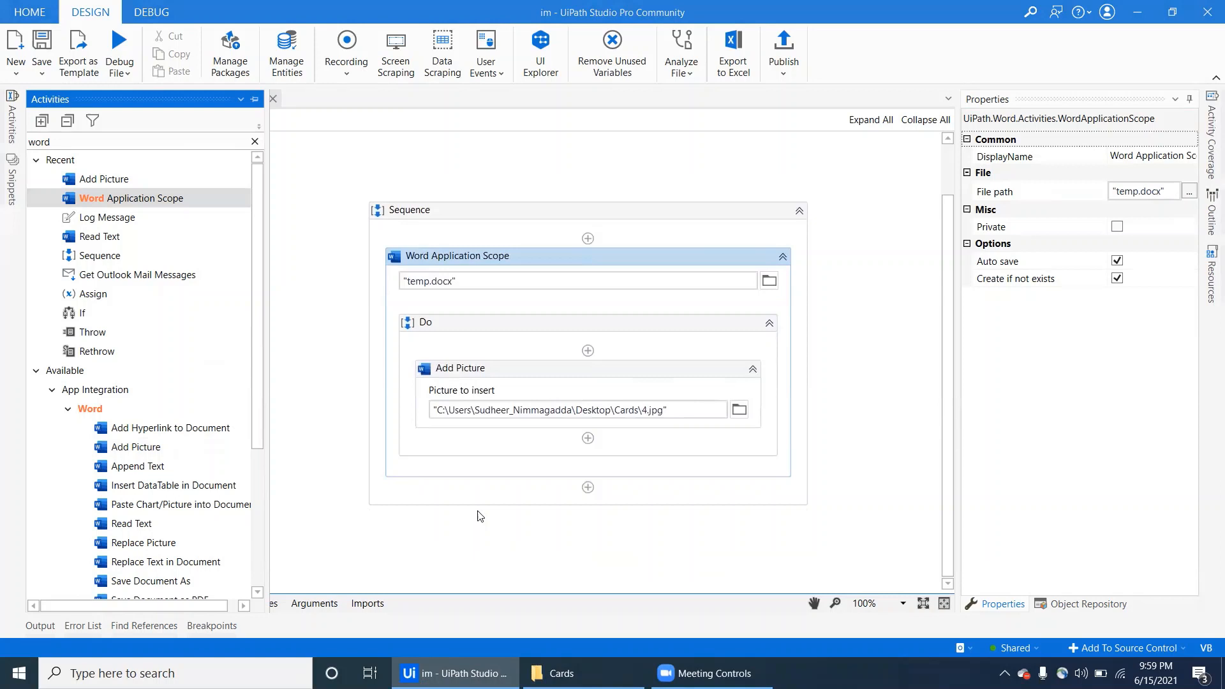
pyautogui.moveTo(136, 467)
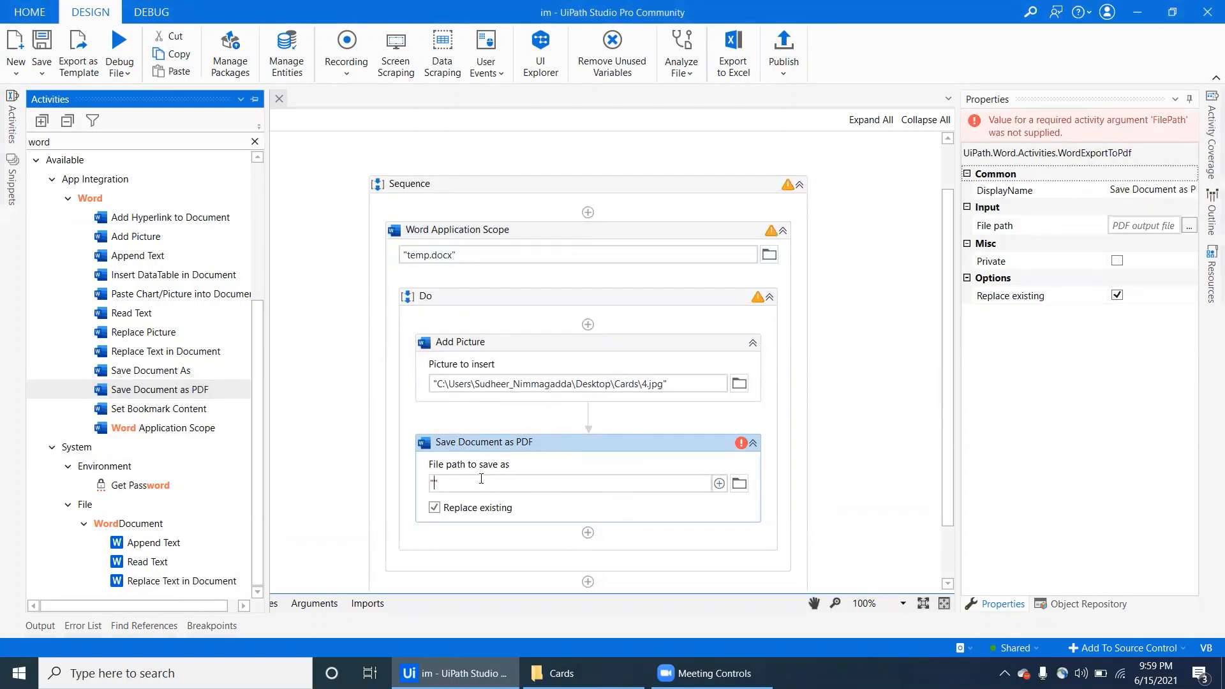
# - Make Save Document as PDF export the document to "temp.pdf"
pyautogui.write('"temp')
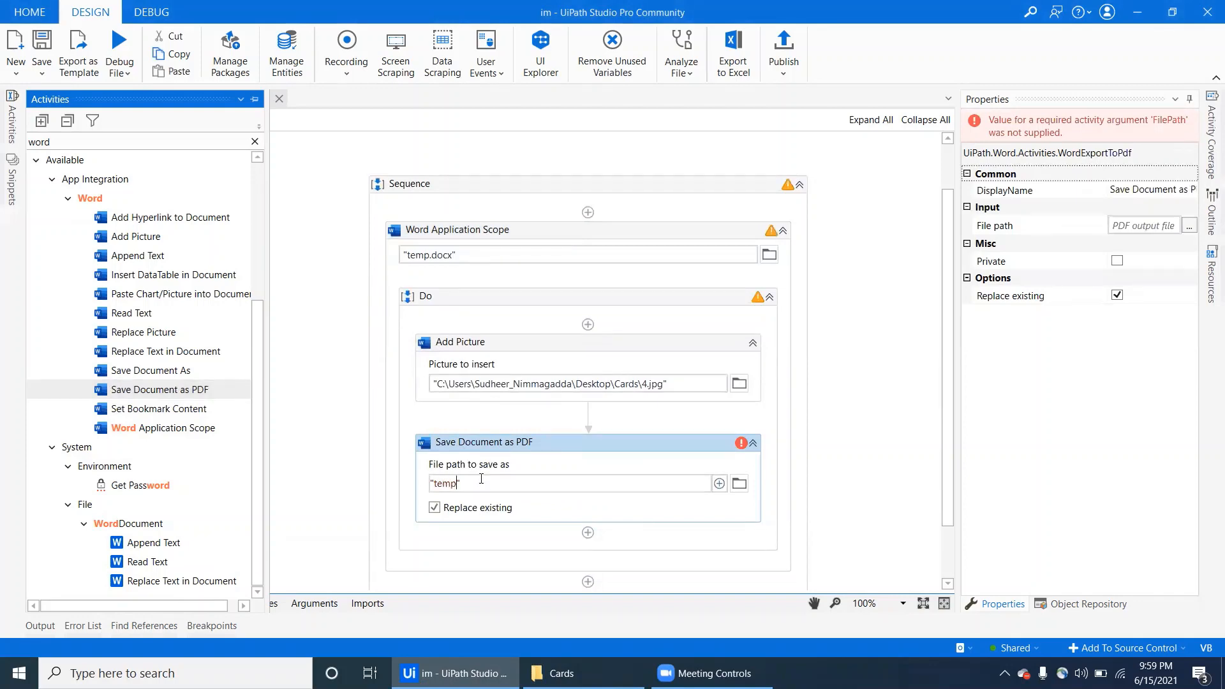
pyautogui.write('.pdf')
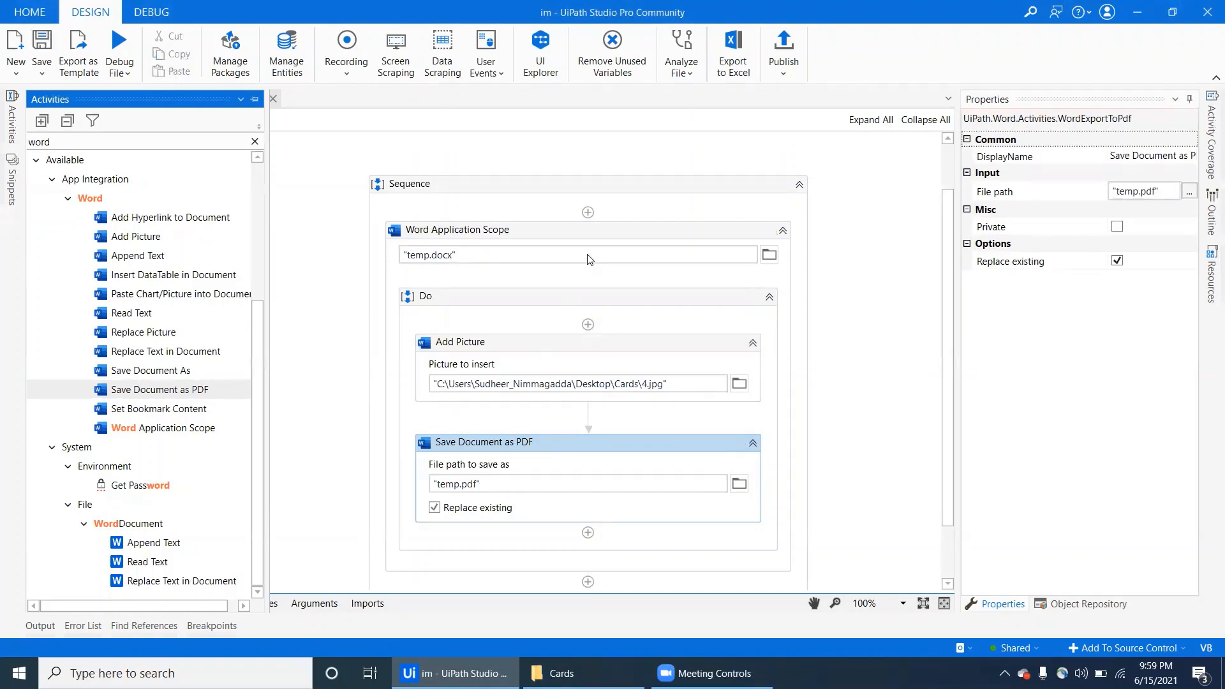
pyautogui.scroll(-3)
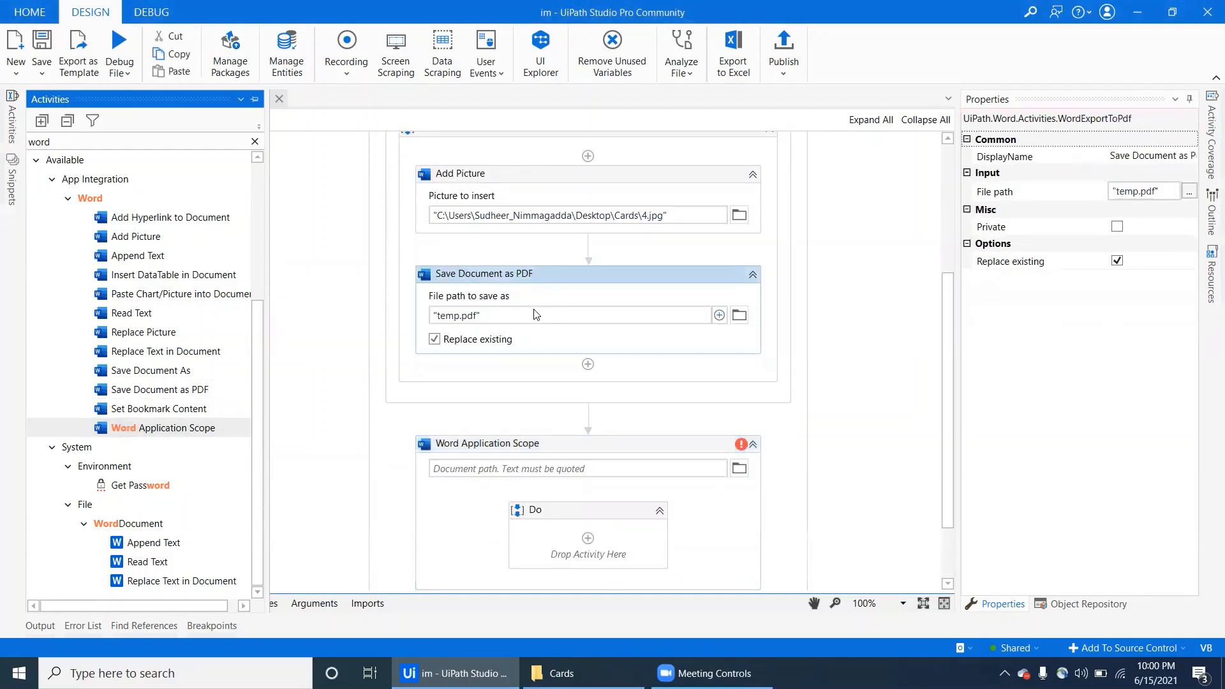
# - Add a second Word Application Scope with document path "temp.pdf" and search for Read Text
pyautogui.click(536, 314)
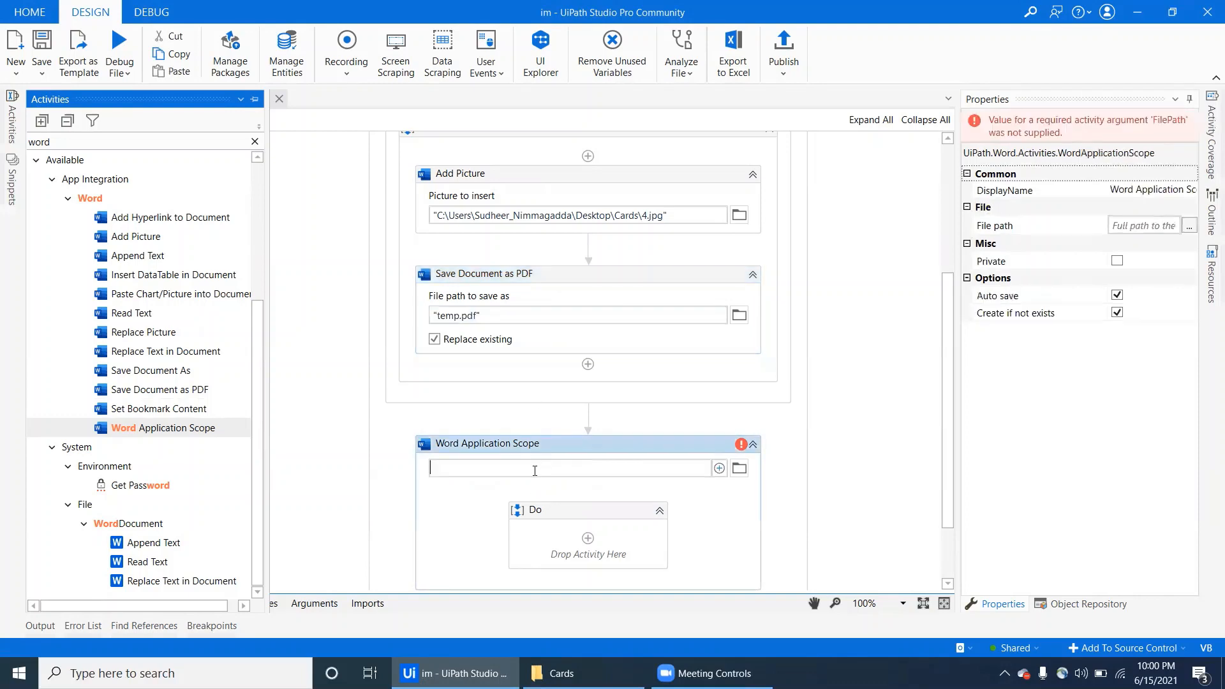
pyautogui.write('"temp.pdf"')
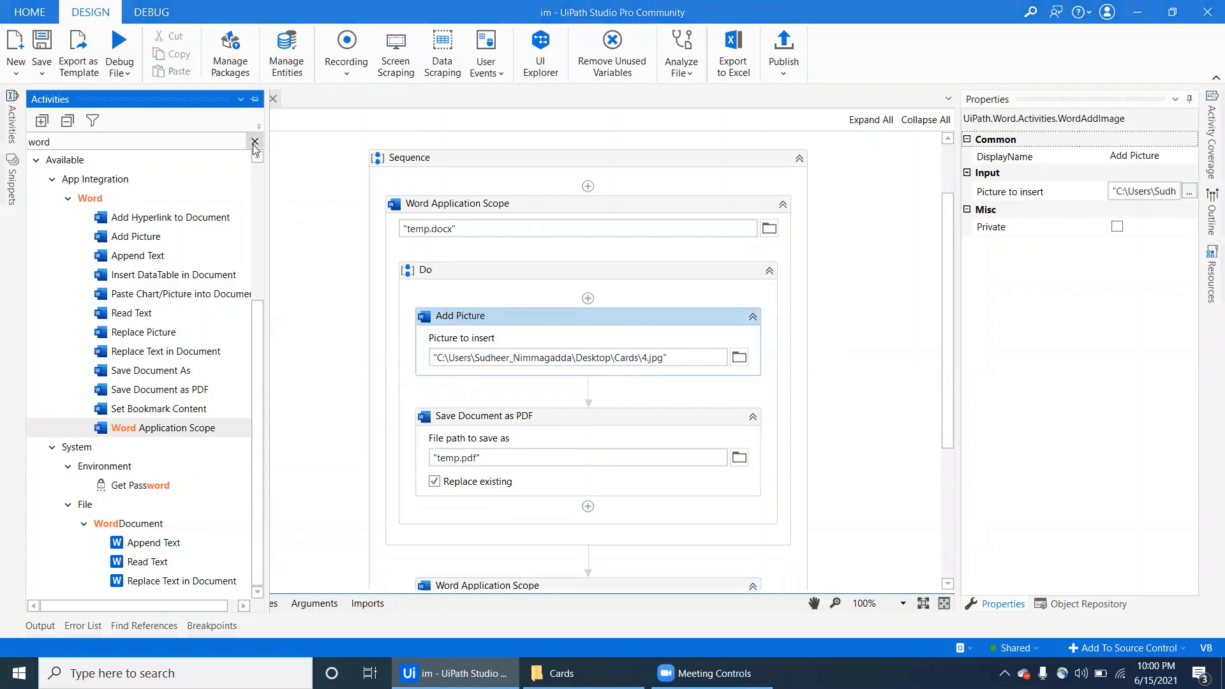
pyautogui.click(254, 142)
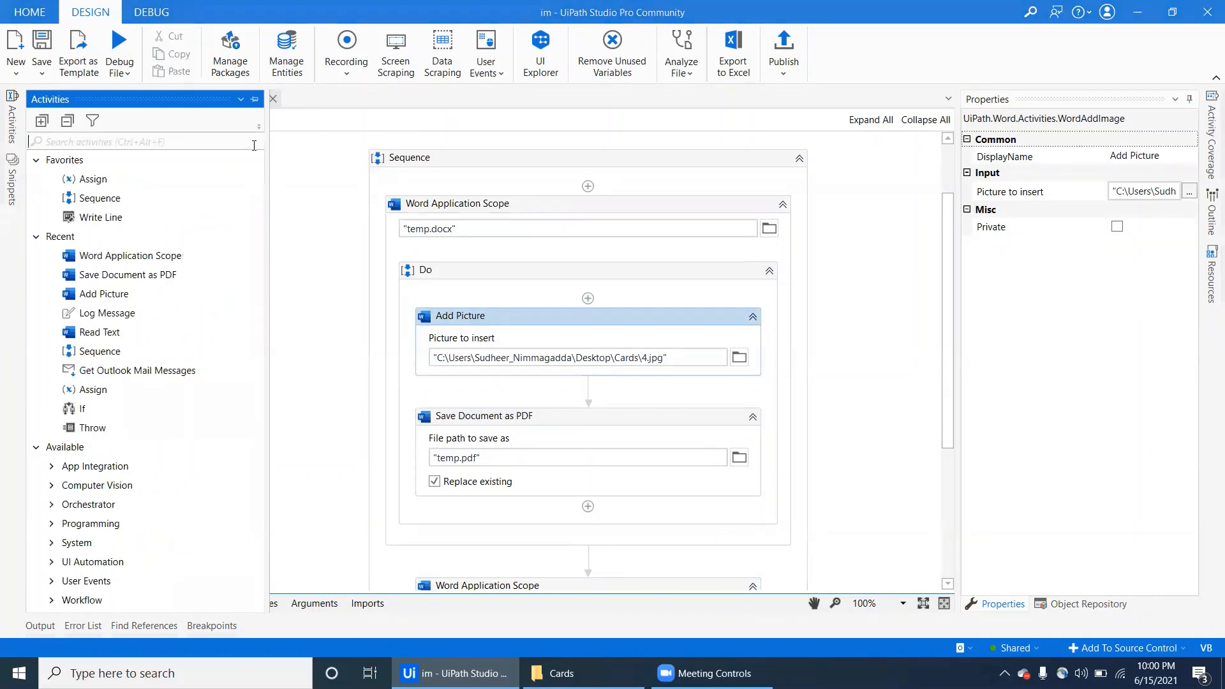
pyautogui.scroll(-3)
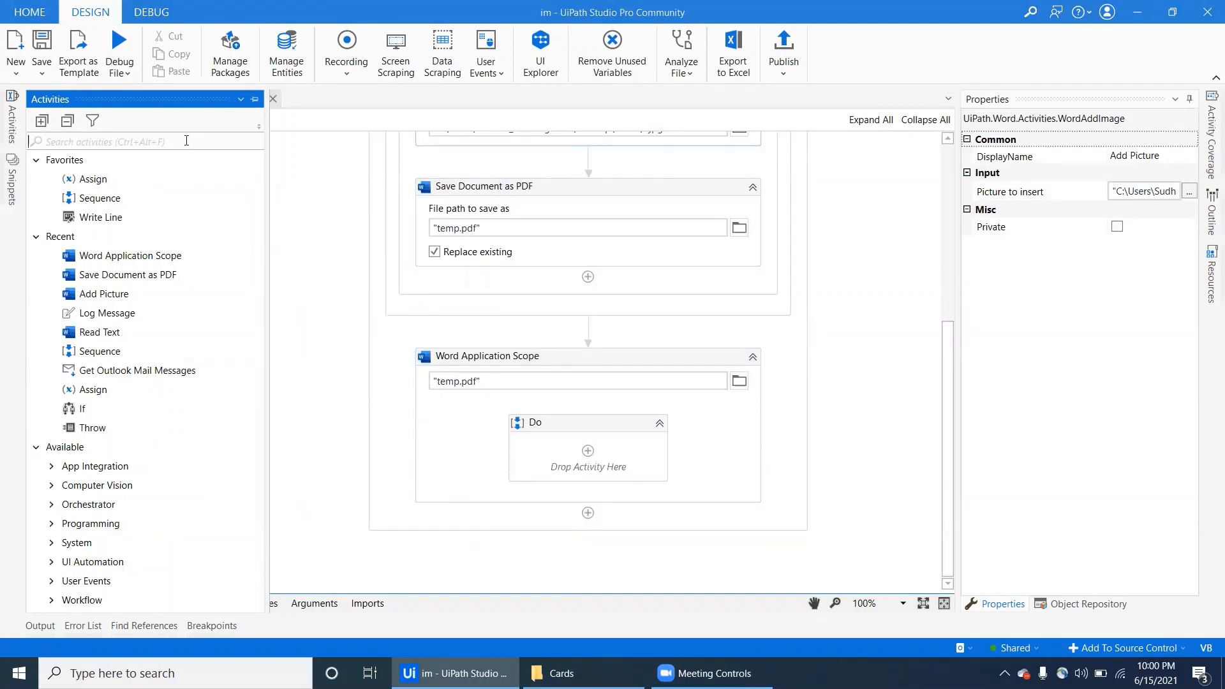
pyautogui.write('read tex')
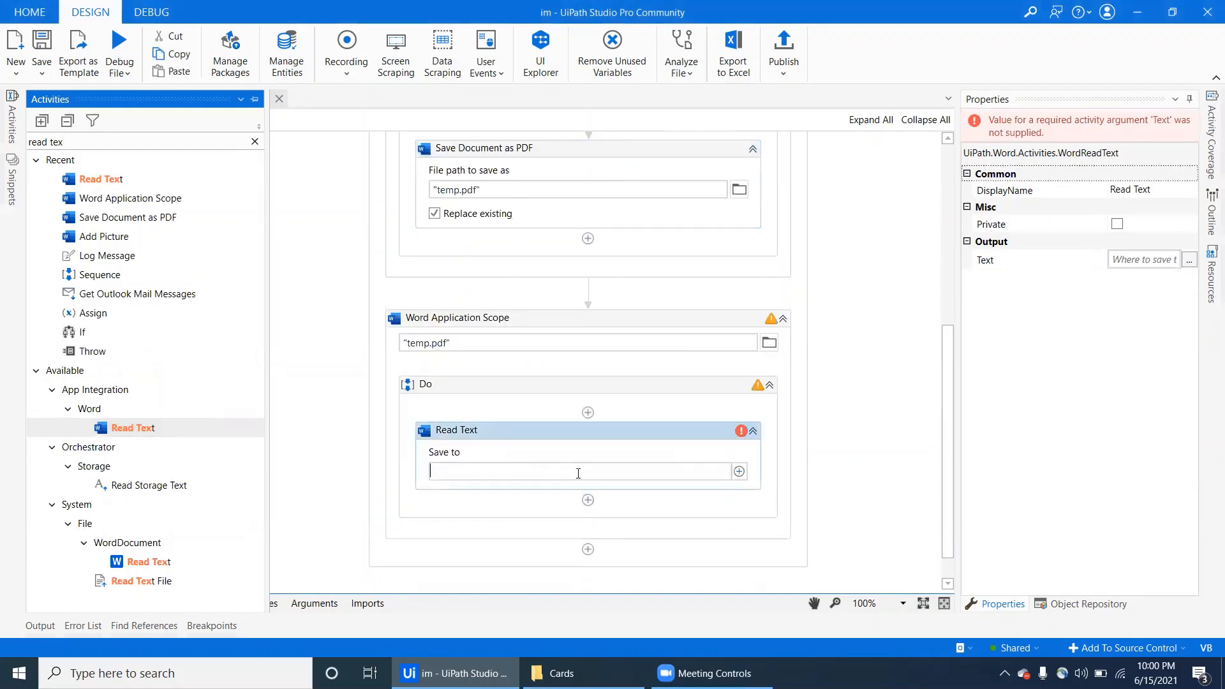
# - Store Read Text's output in new variable txtString and add Write Text File after it
pyautogui.write('Set Var: txt')
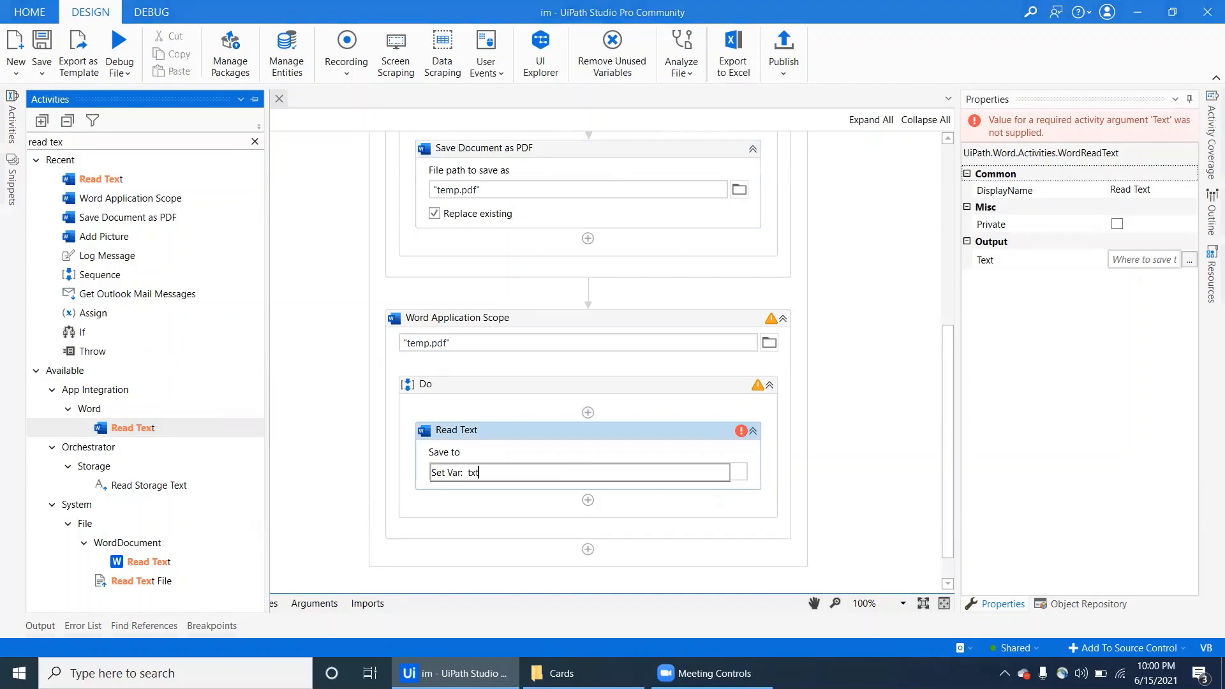
pyautogui.write('String')
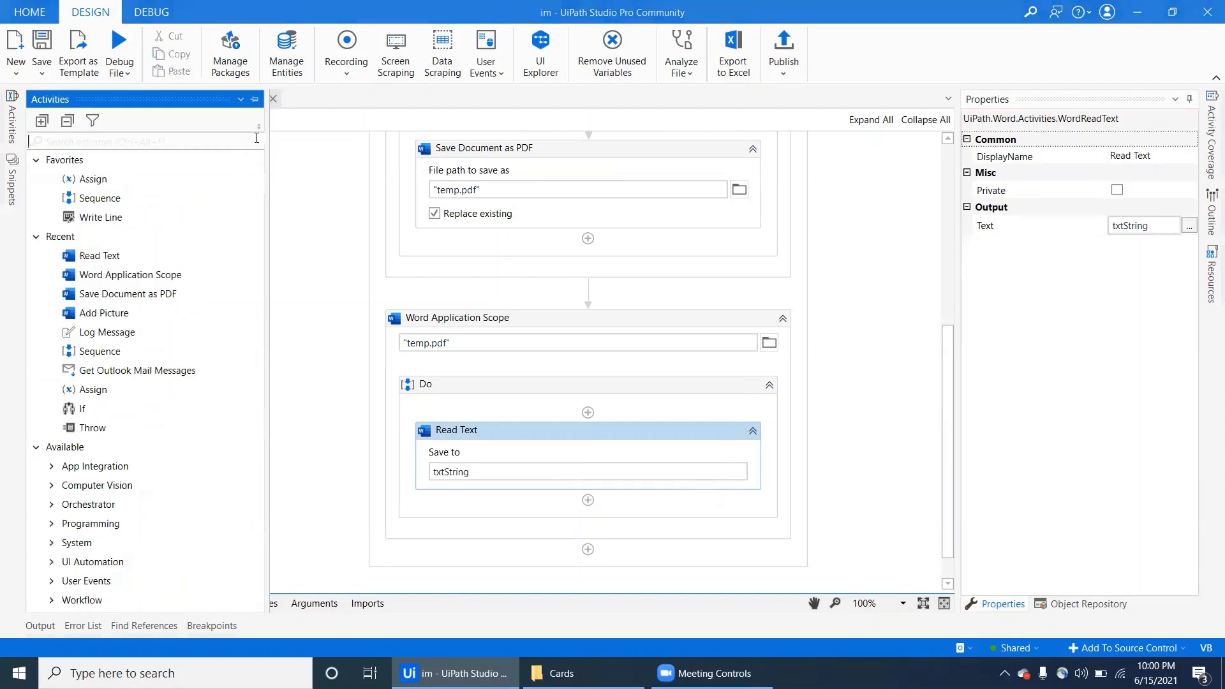
pyautogui.write('write tex')
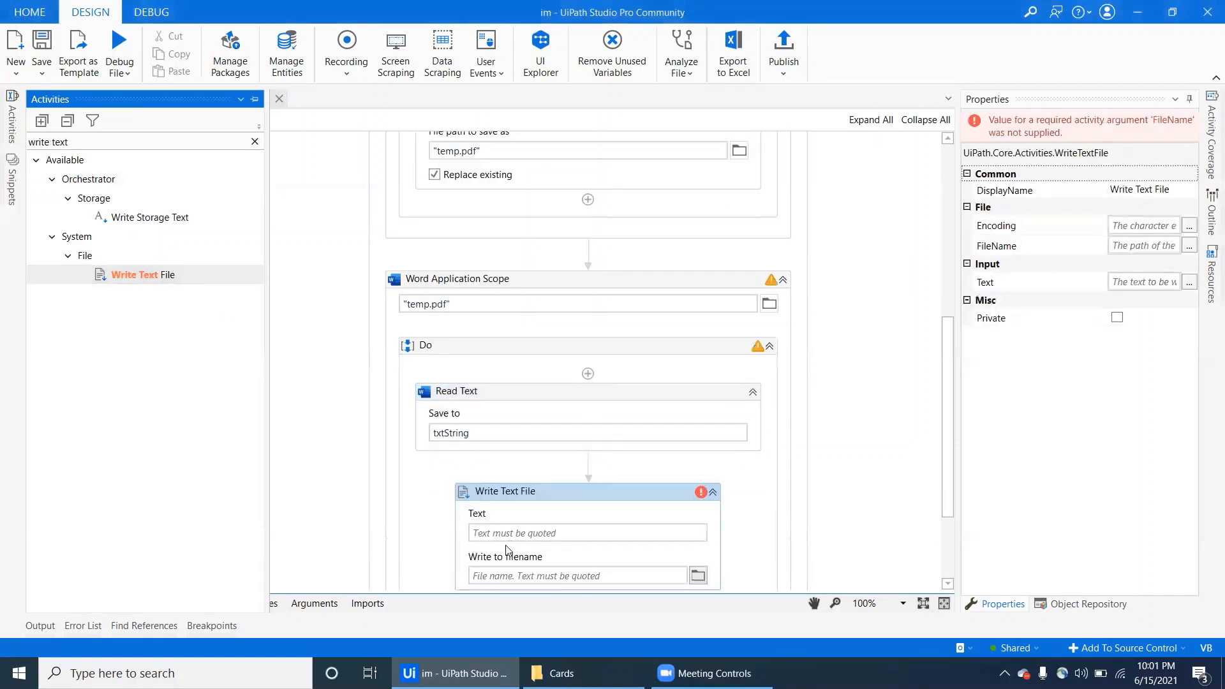
# - Set the Write Text File activity's text to txtString
pyautogui.write('t')
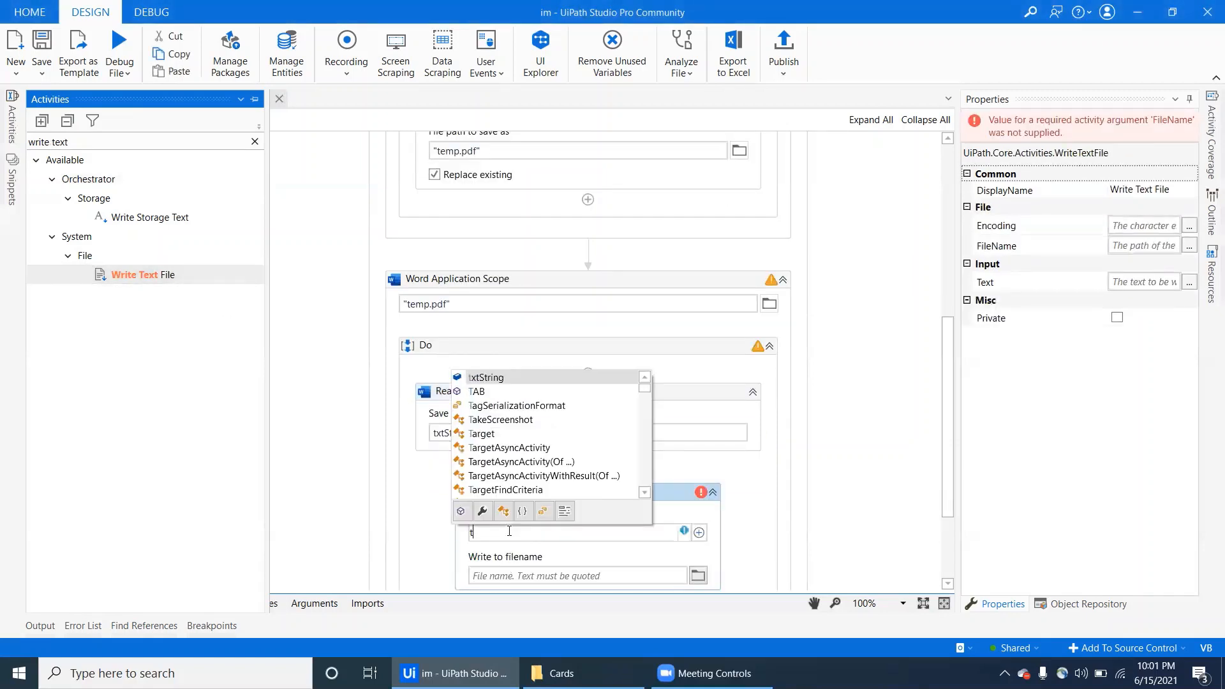
pyautogui.write('txtString')
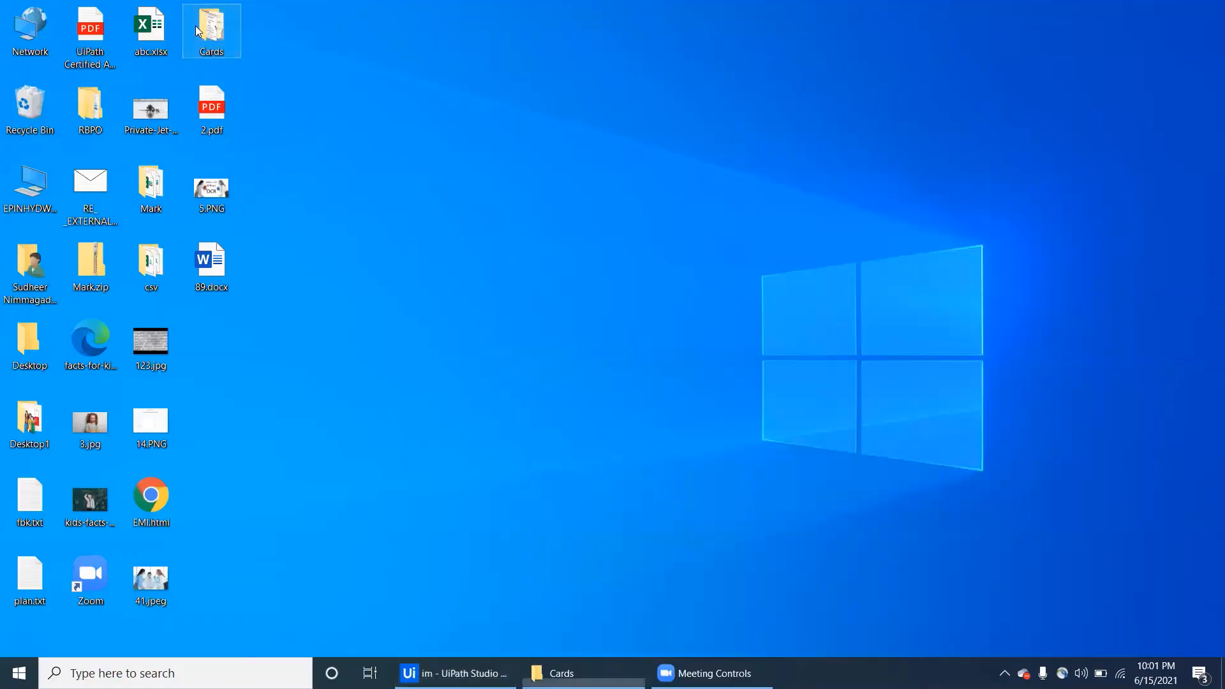
pyautogui.doubleClick(210, 23)
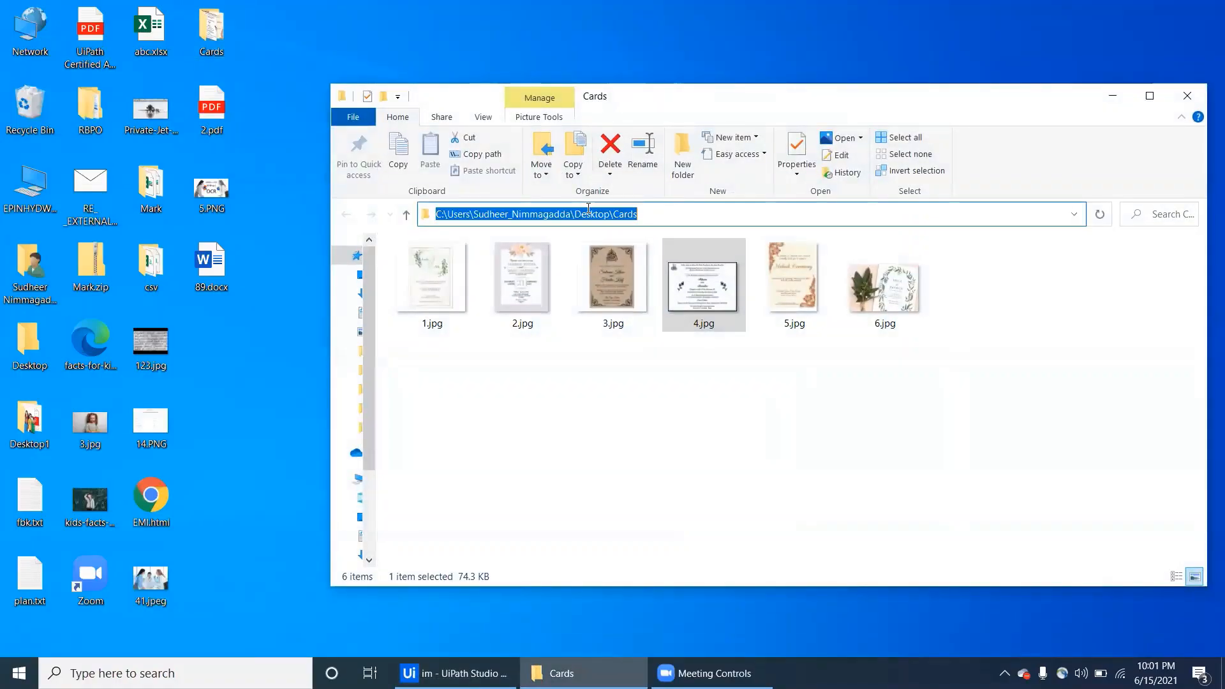
pyautogui.click(453, 673)
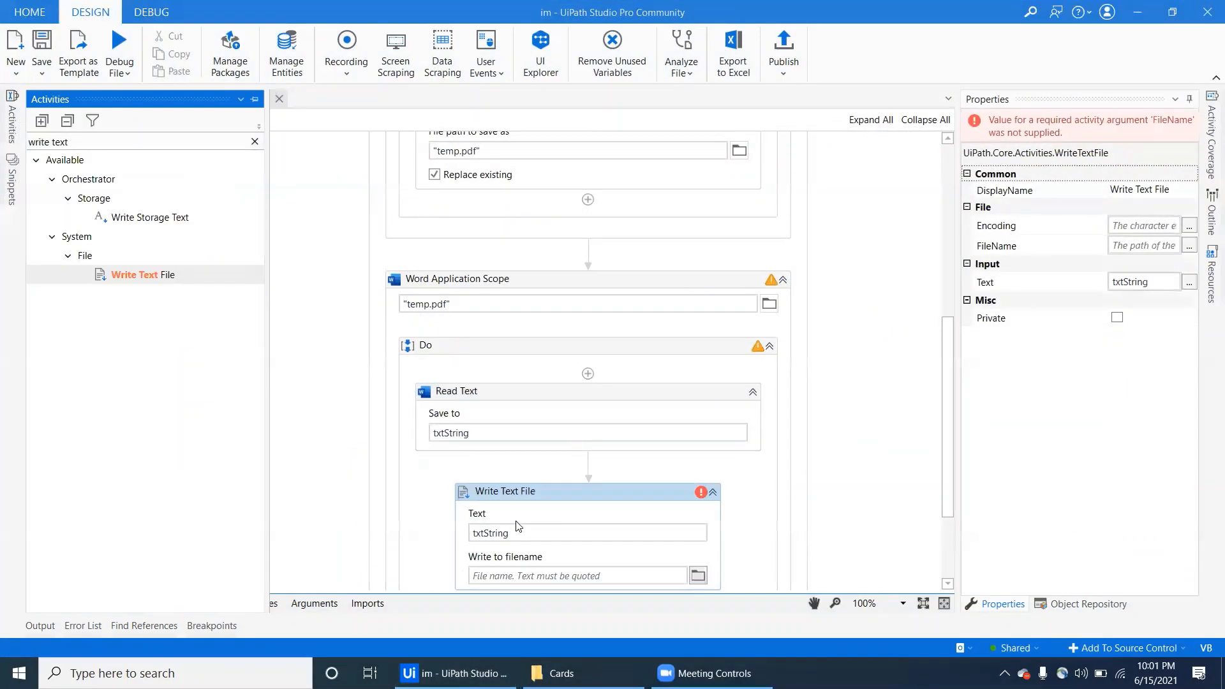
# - Set the output filename to a .txt path in the Desktop Cards folder
pyautogui.click(571, 575)
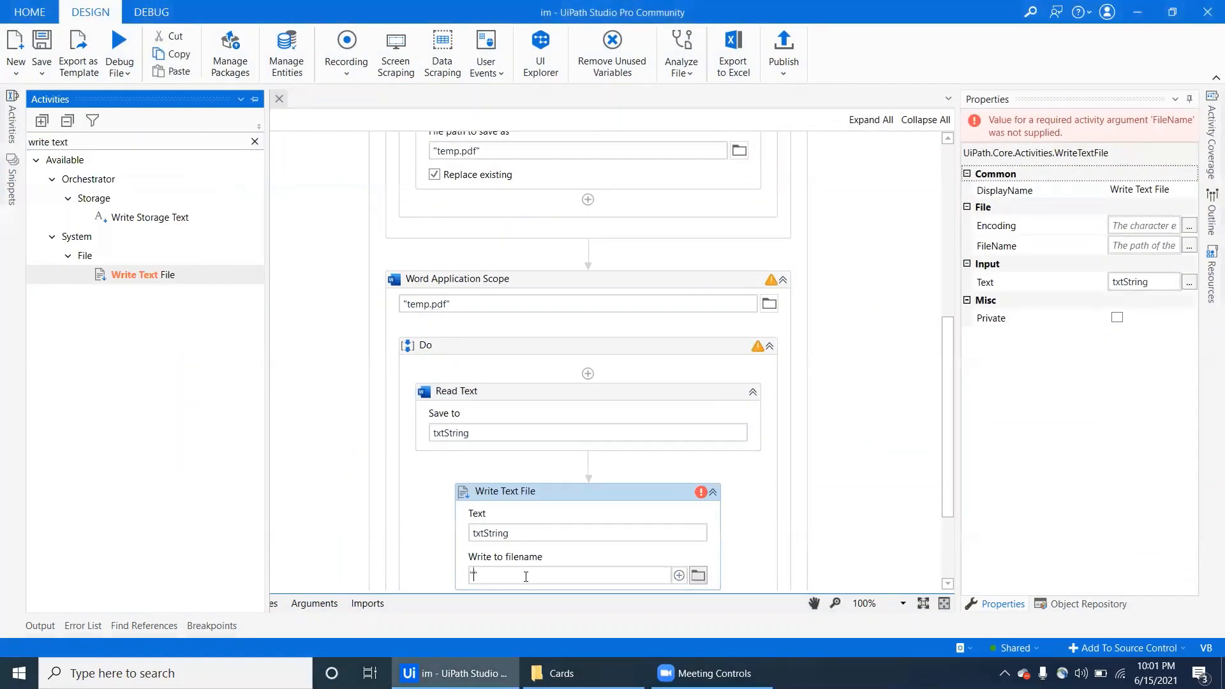
pyautogui.write('s\\Sudheer_Nimmagadda\\Desktop\\Cards\\')
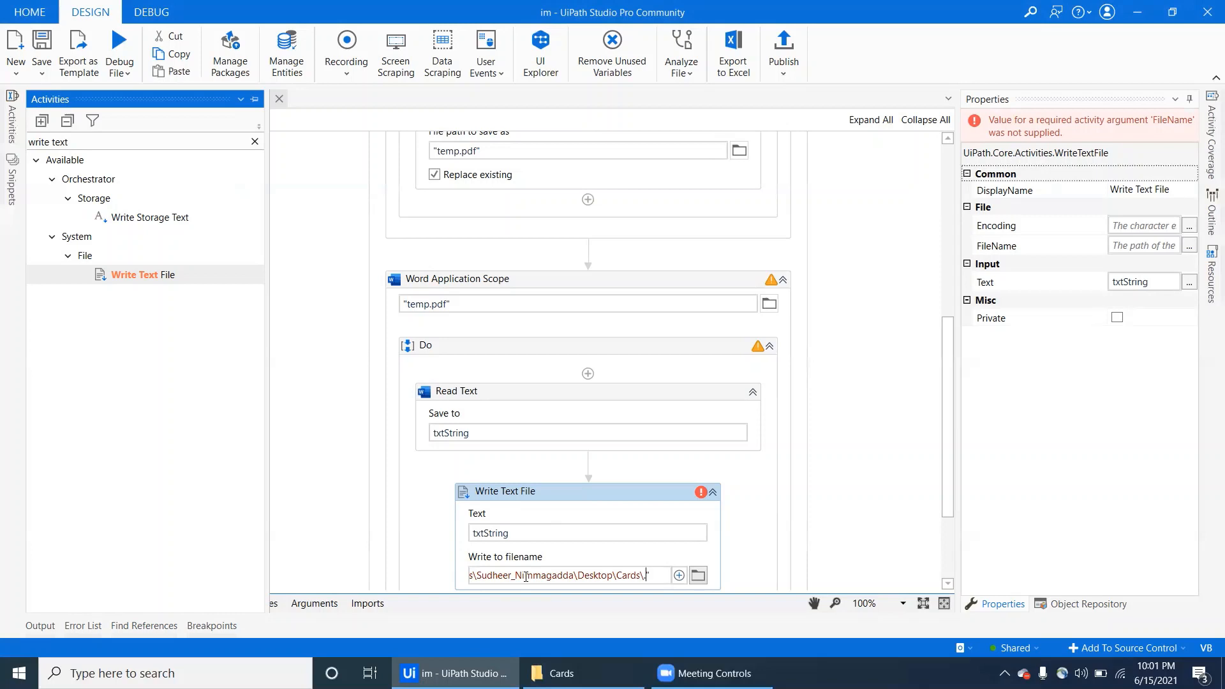
pyautogui.write('.txt"')
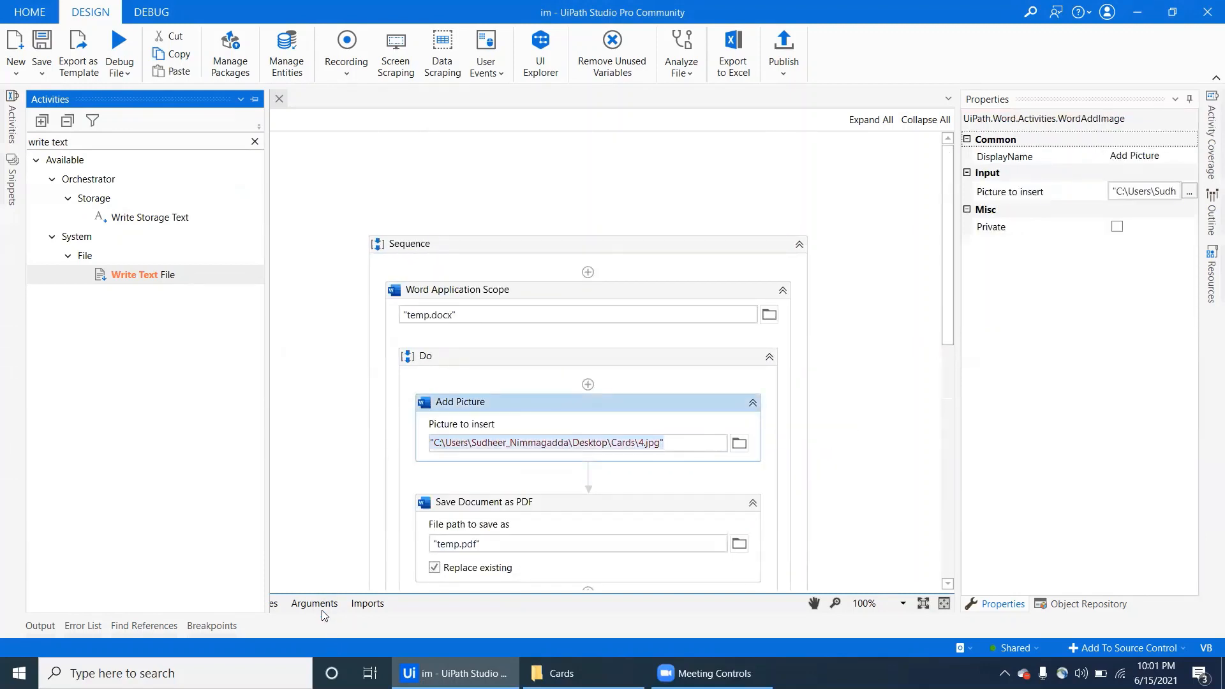
pyautogui.click(314, 603)
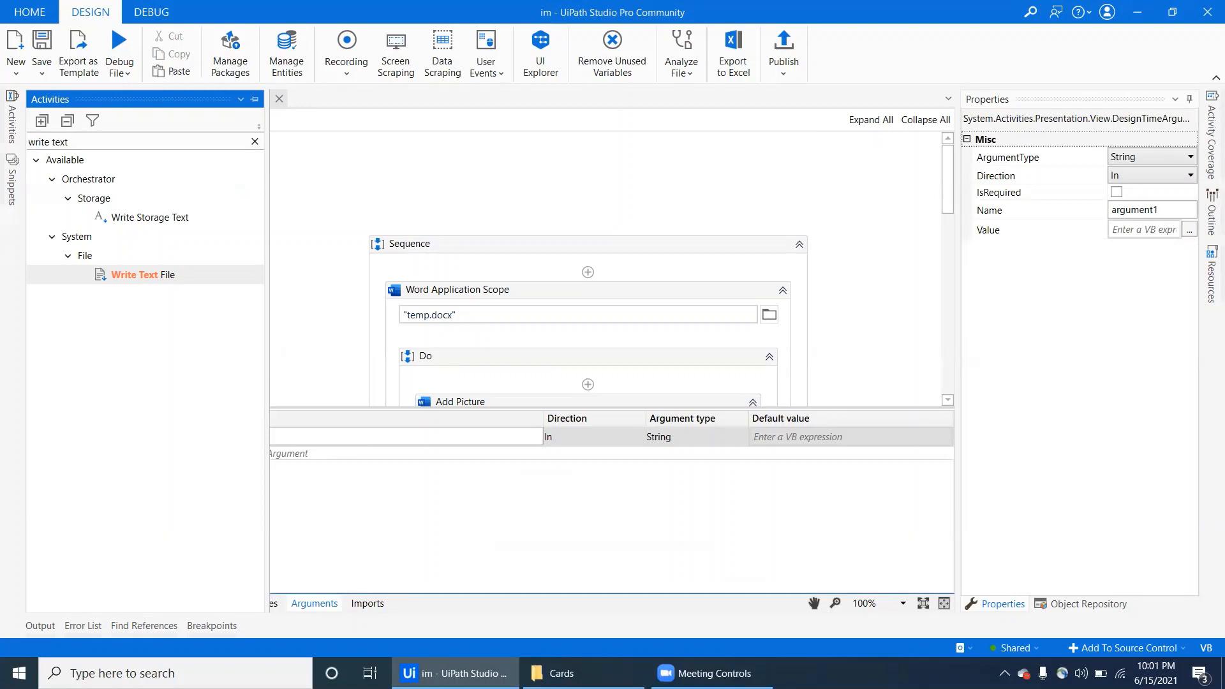
# - Create argument in_ImgPath and use it for Add Picture's path and Write Text File's filename
pyautogui.write('Pa')
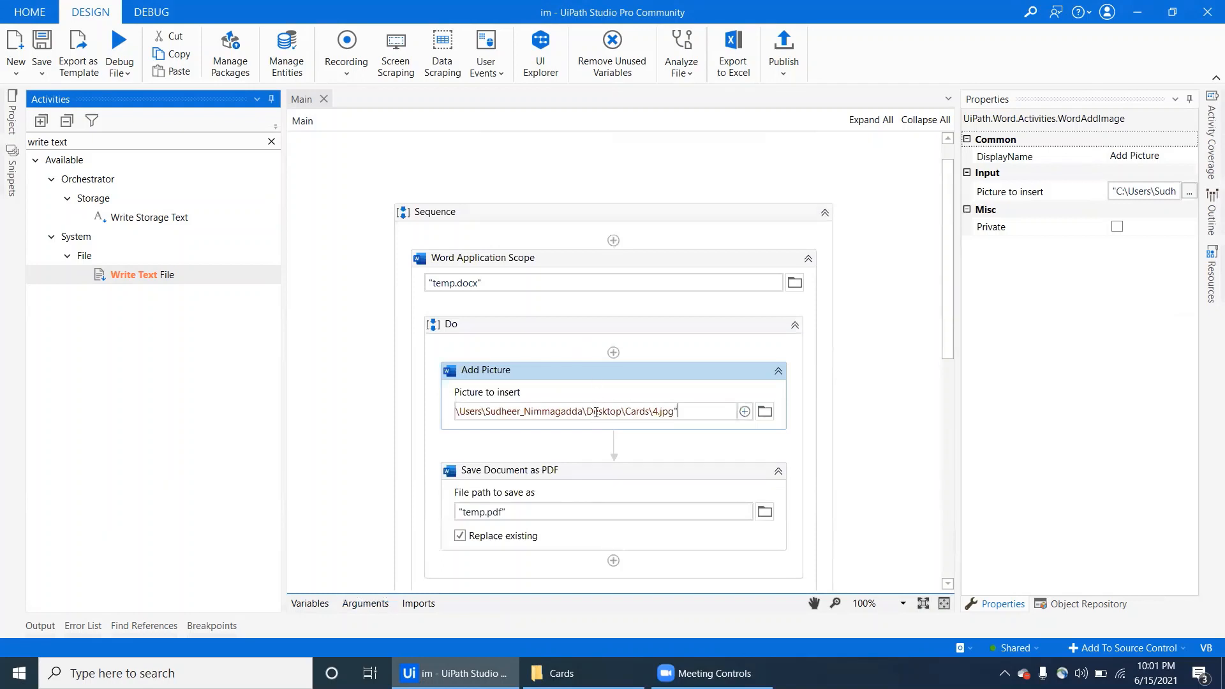
pyautogui.write('im')
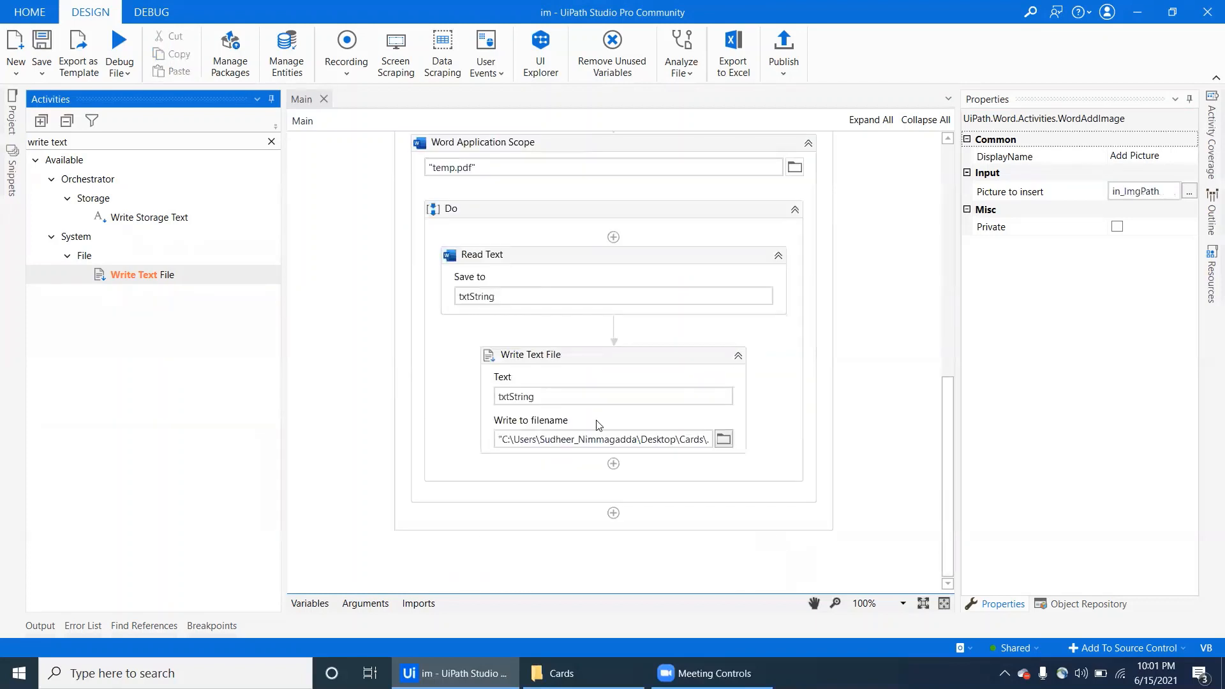
pyautogui.click(535, 355)
pyautogui.write('in_imgPath')
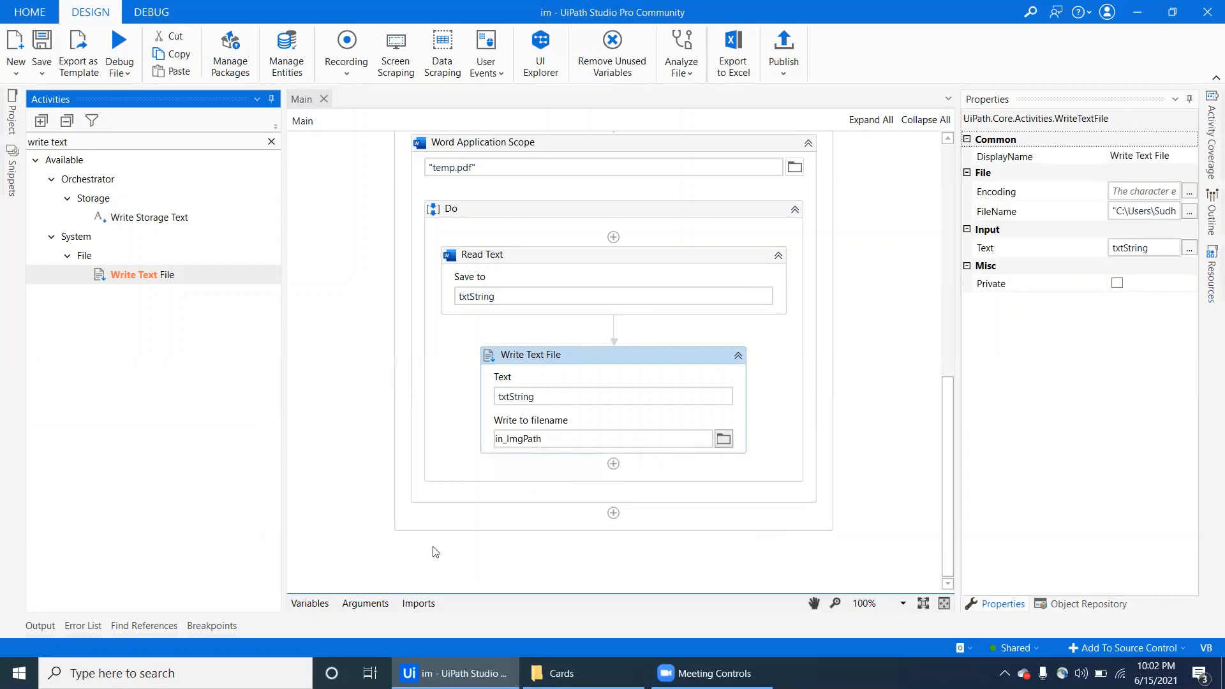
pyautogui.click(364, 603)
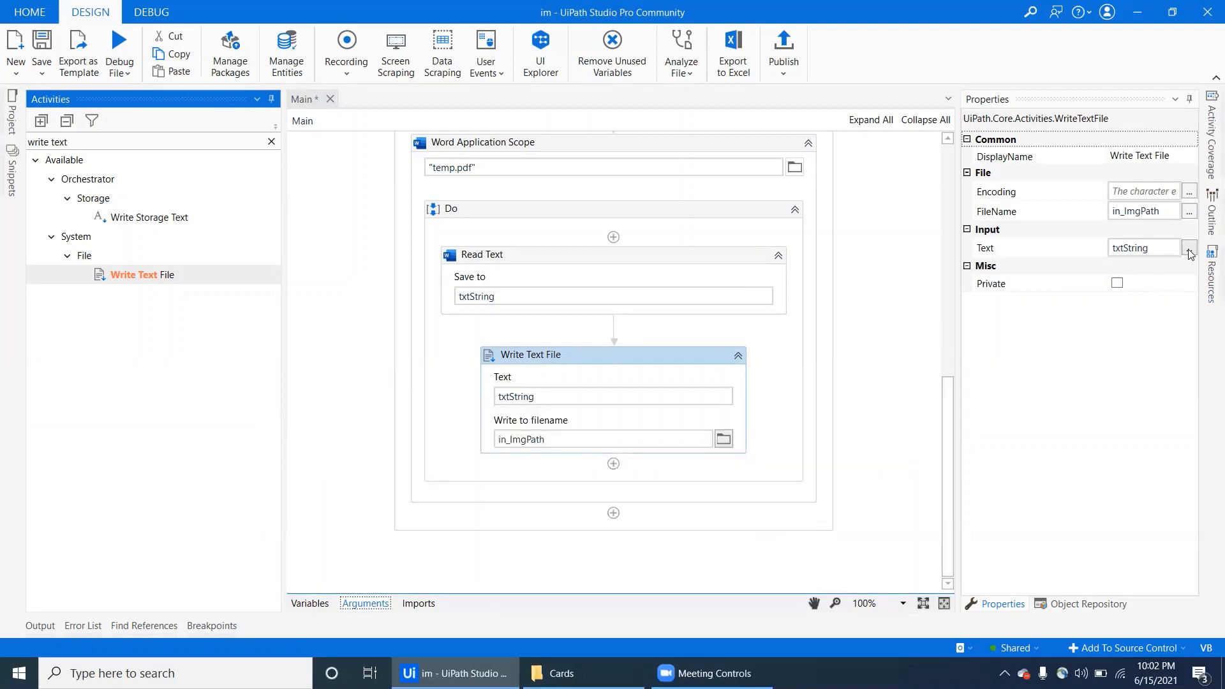
pyautogui.click(1188, 247)
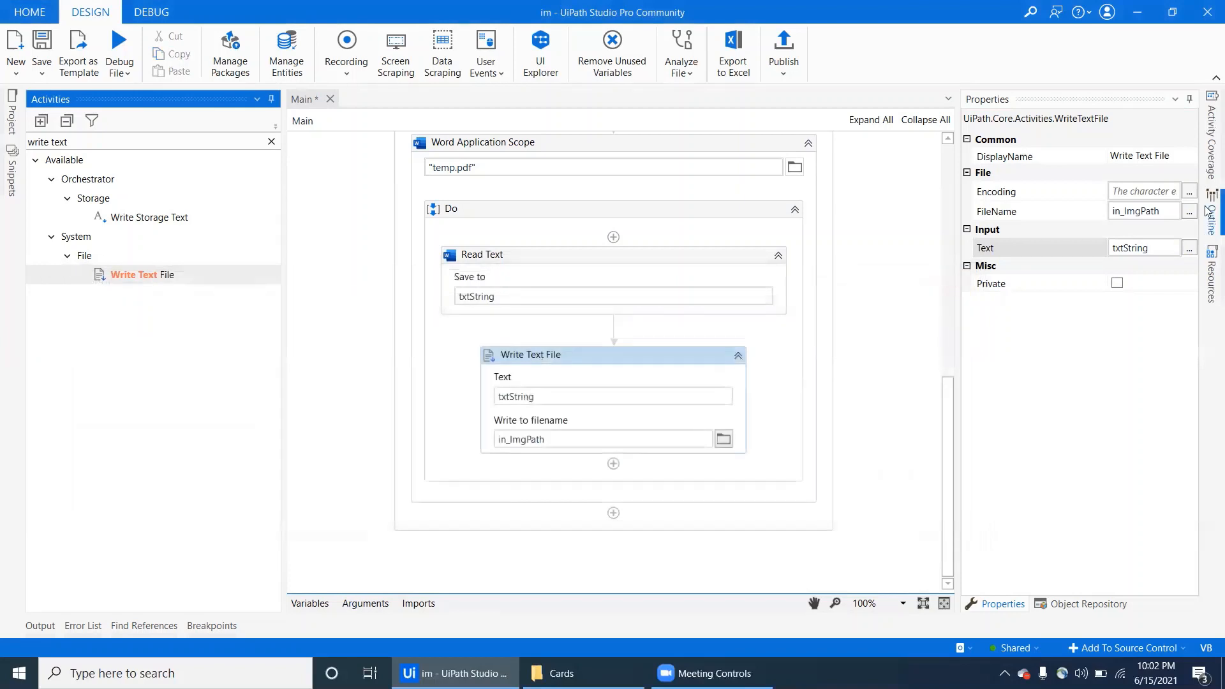
# - Set Write Text File's filename expression to in_ImgPath.Replace(".jpg",".txt")
pyautogui.click(1190, 211)
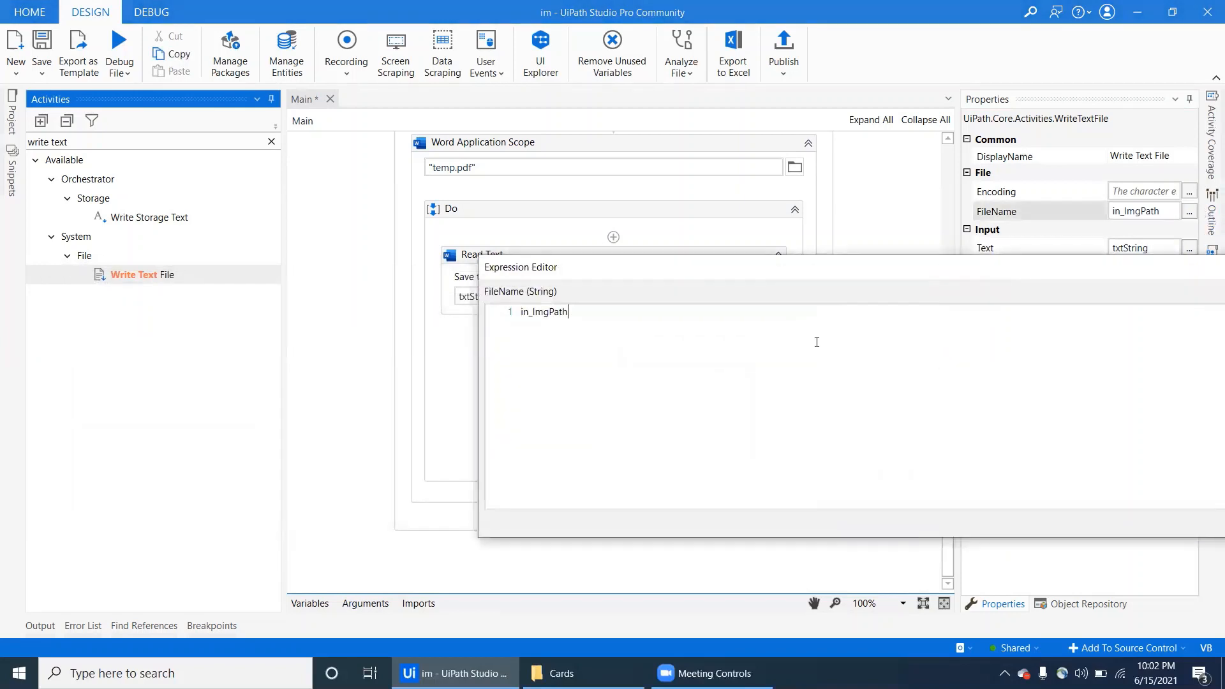
pyautogui.write('.Replace(".jp')
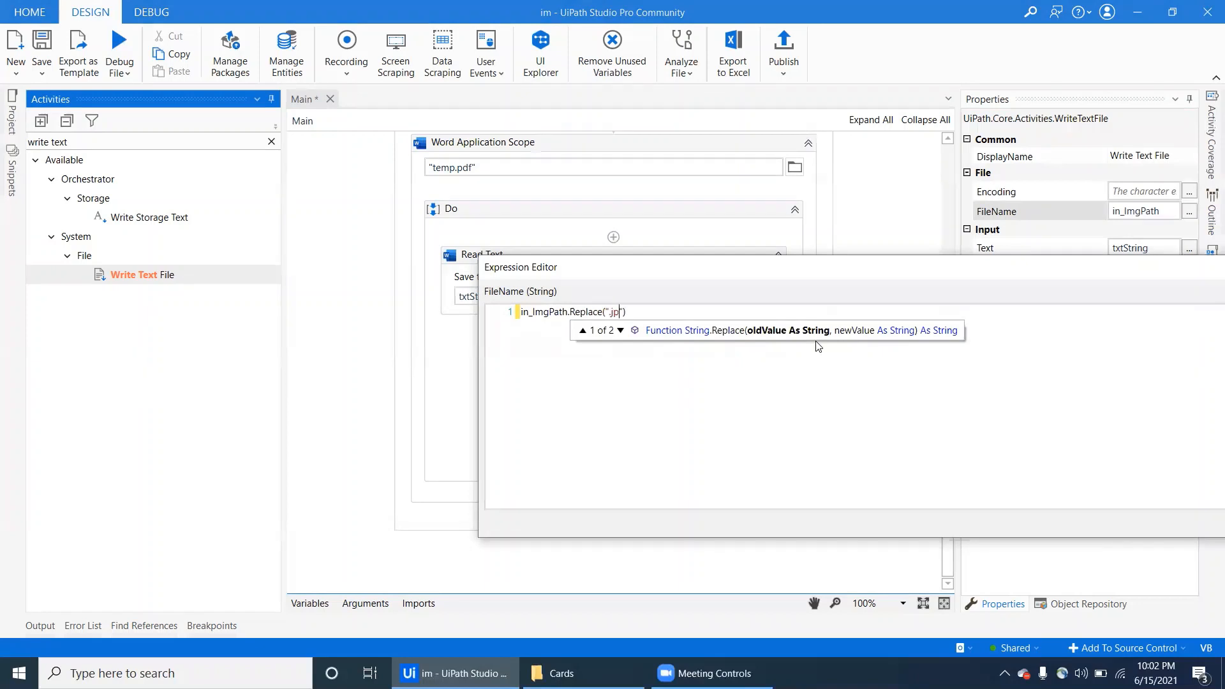
pyautogui.write('g0')
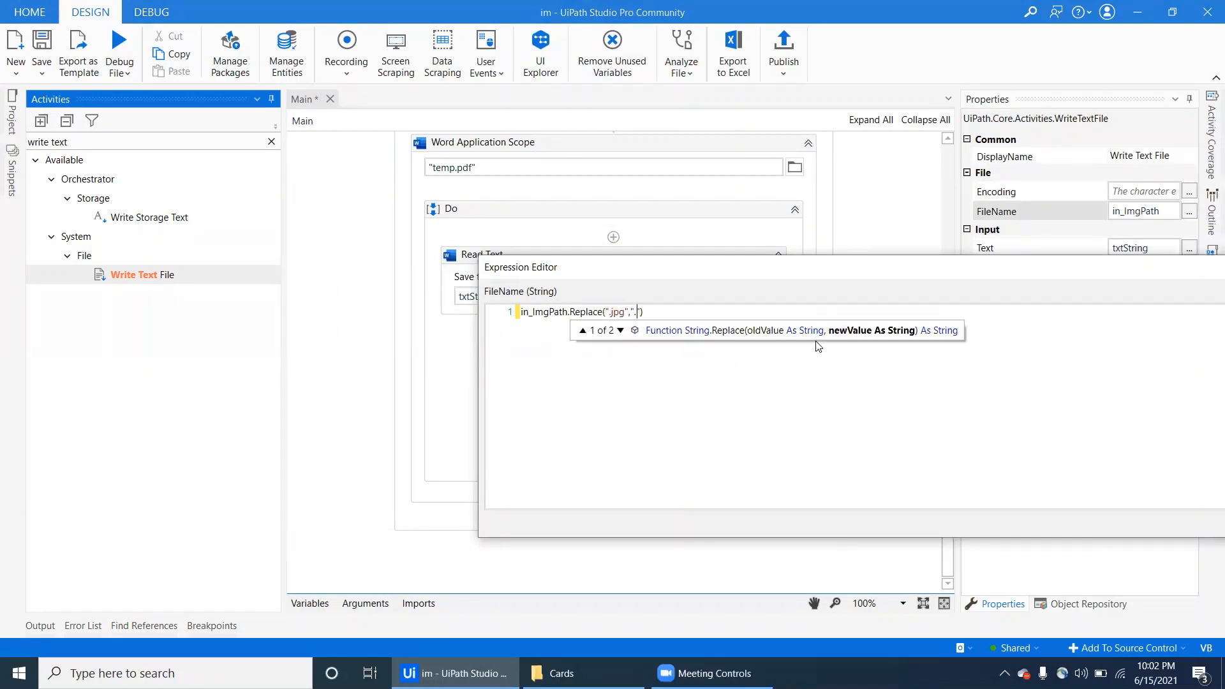
pyautogui.write('txt')
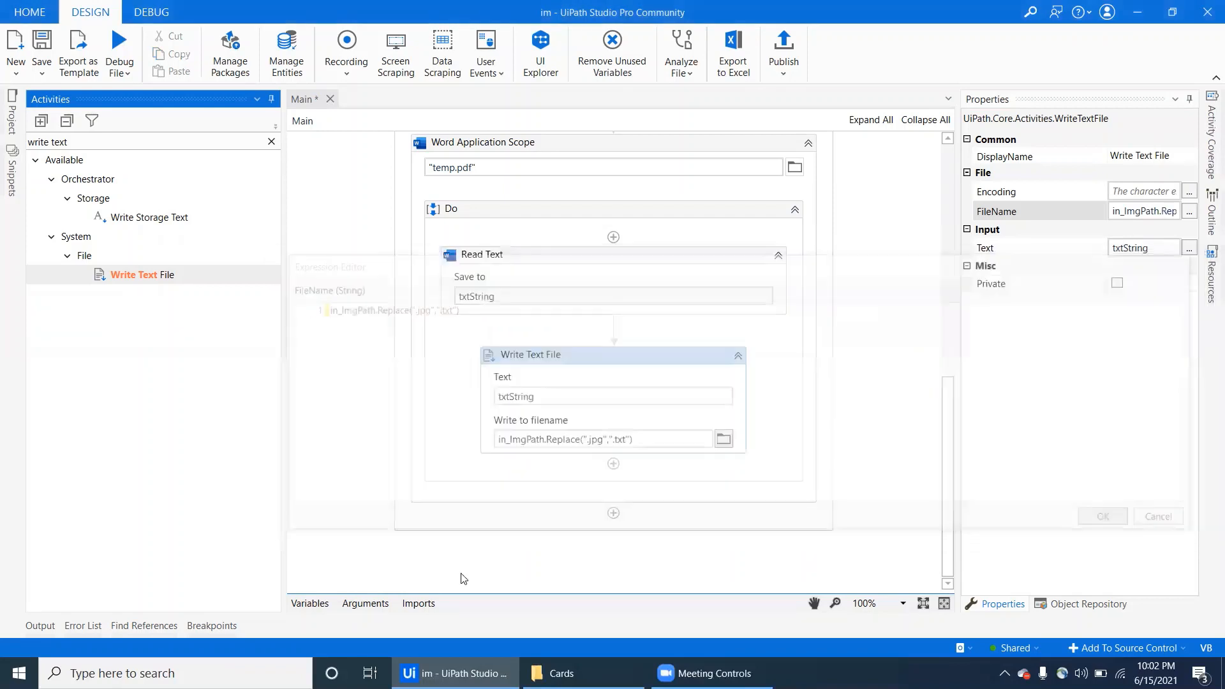
pyautogui.click(365, 603)
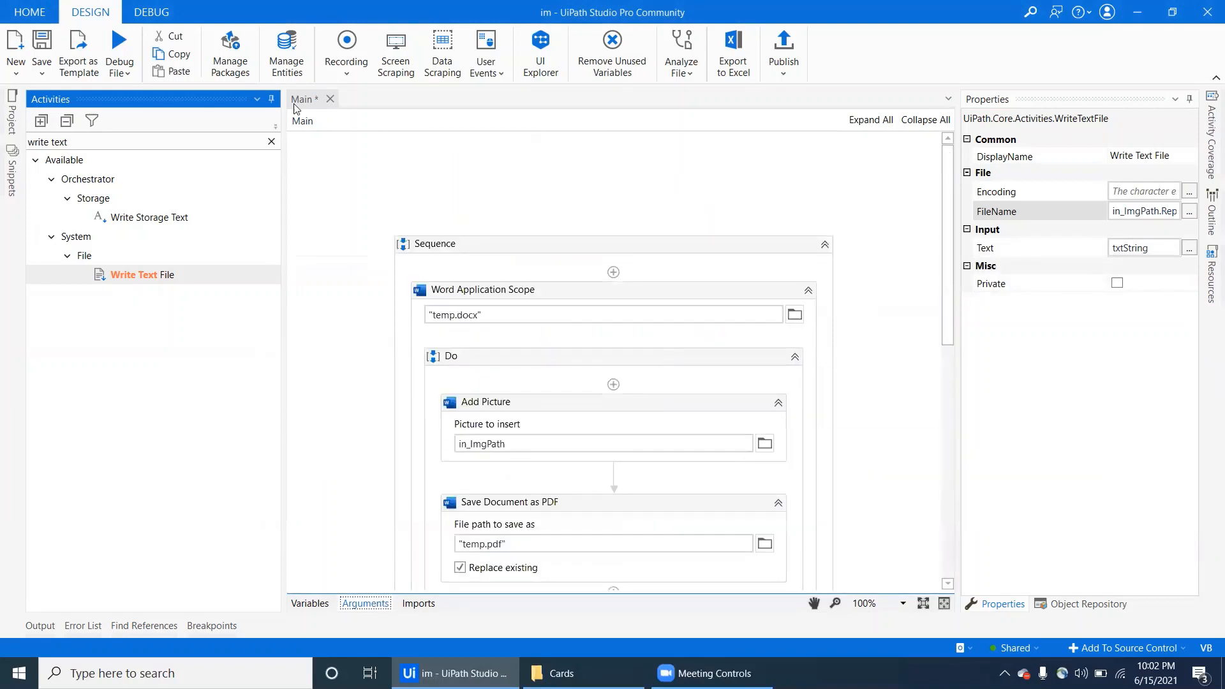
pyautogui.click(483, 247)
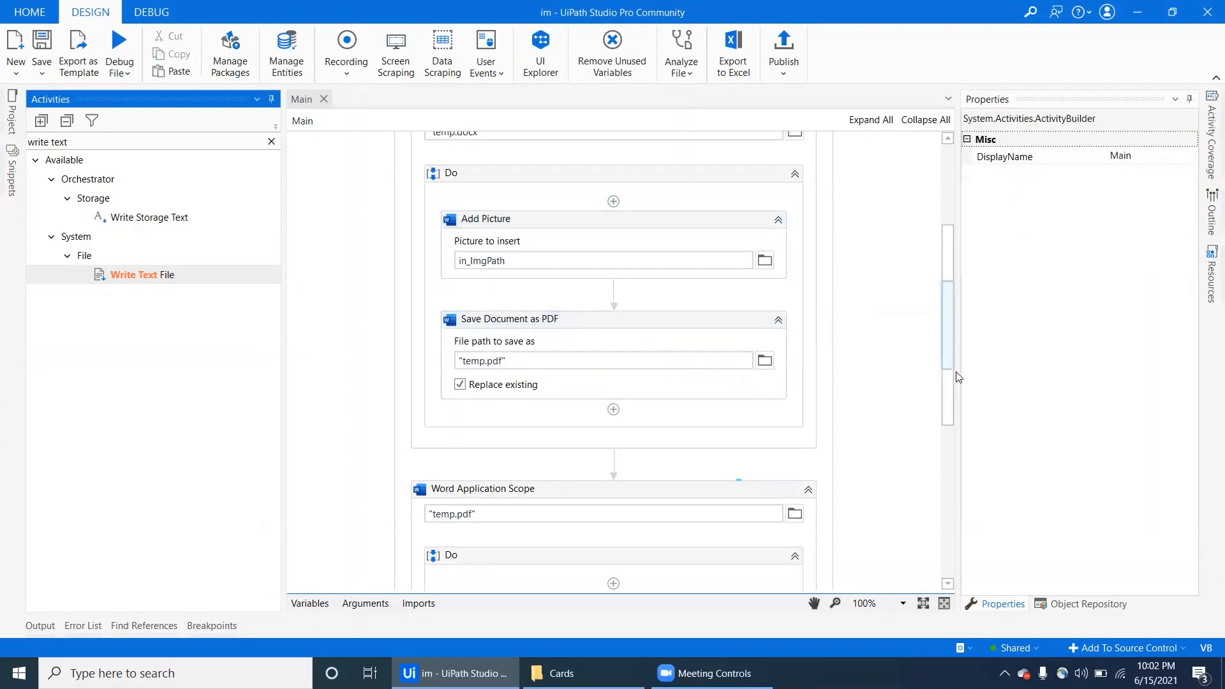
pyautogui.scroll(-3)
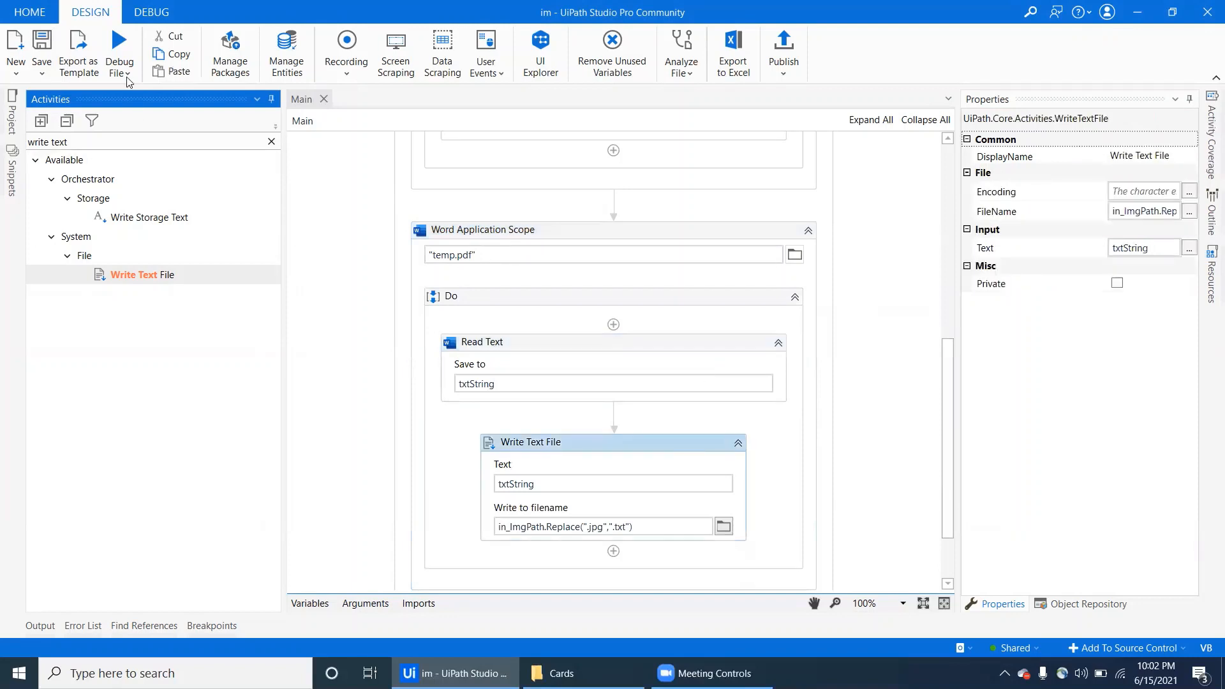
# - Run the workflow, then open 4.jpg from the Cards folder in Photos beside Explorer
pyautogui.click(119, 52)
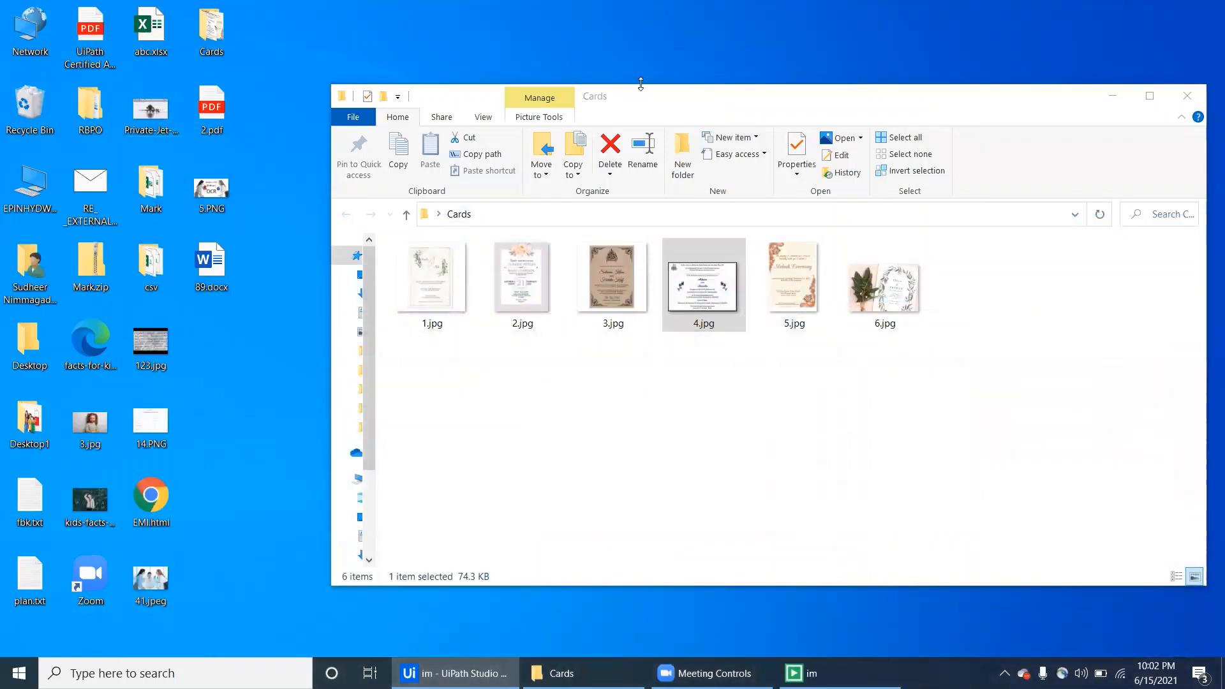
pyautogui.click(703, 284)
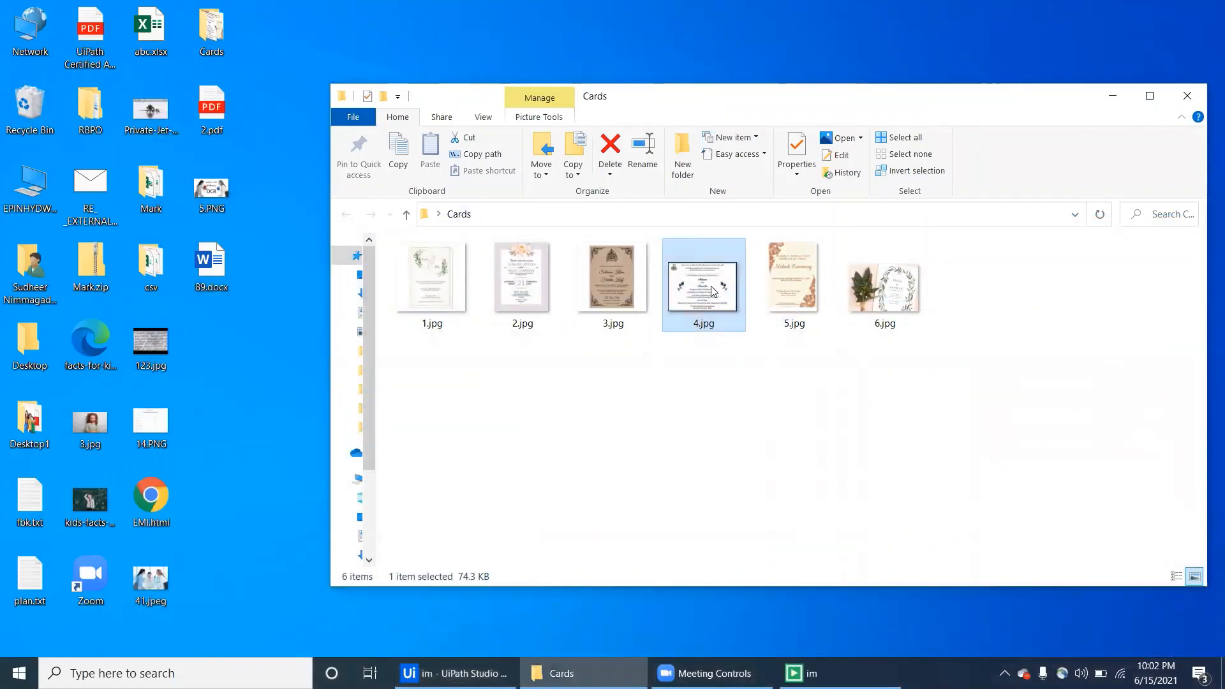
pyautogui.doubleClick(703, 283)
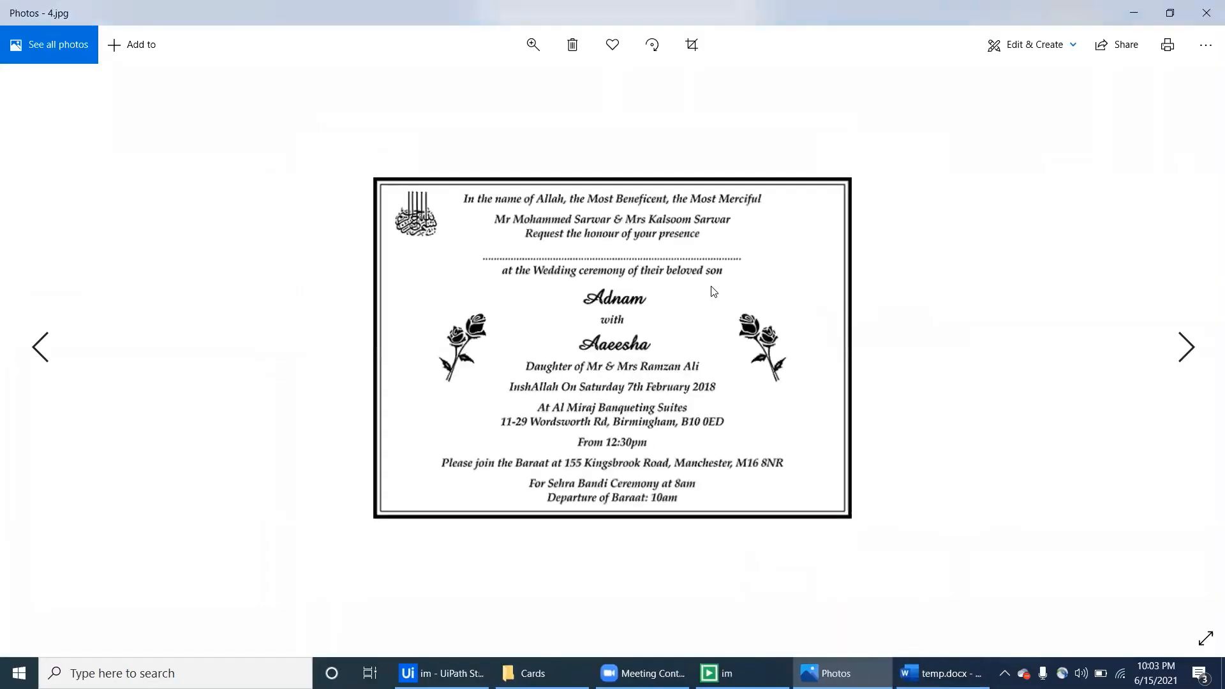
pyautogui.click(1170, 13)
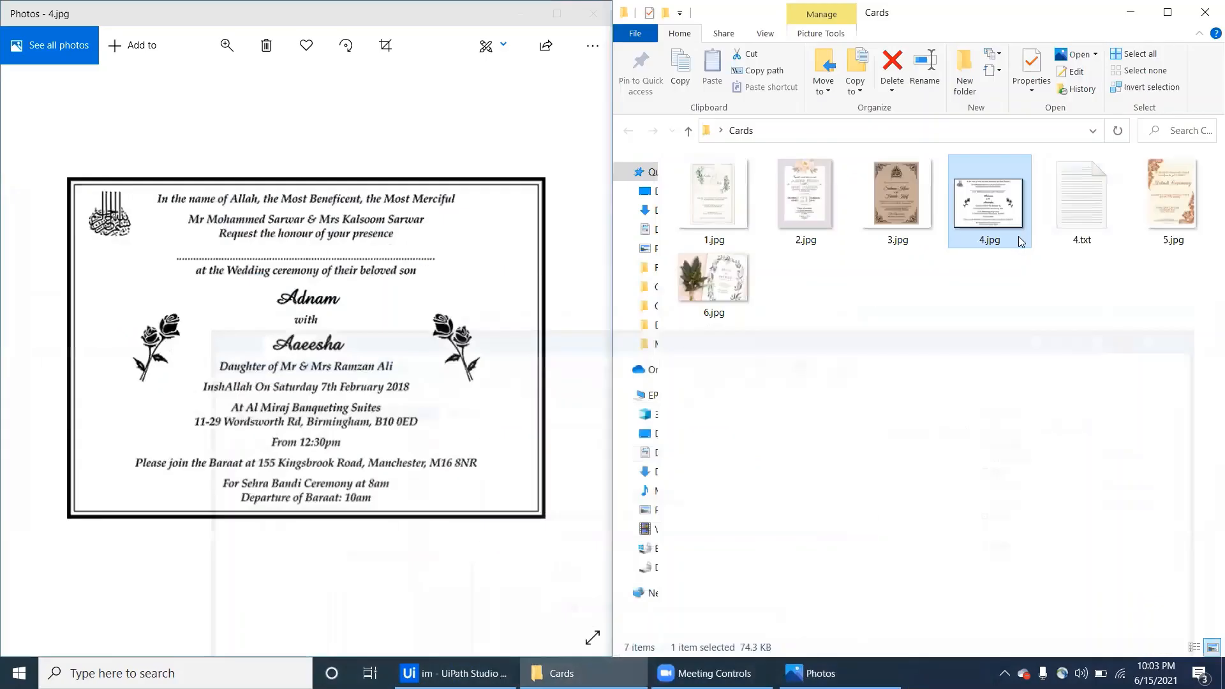
# - Open 4.txt in Notepad and select the first lines of the extracted card text
pyautogui.doubleClick(1082, 195)
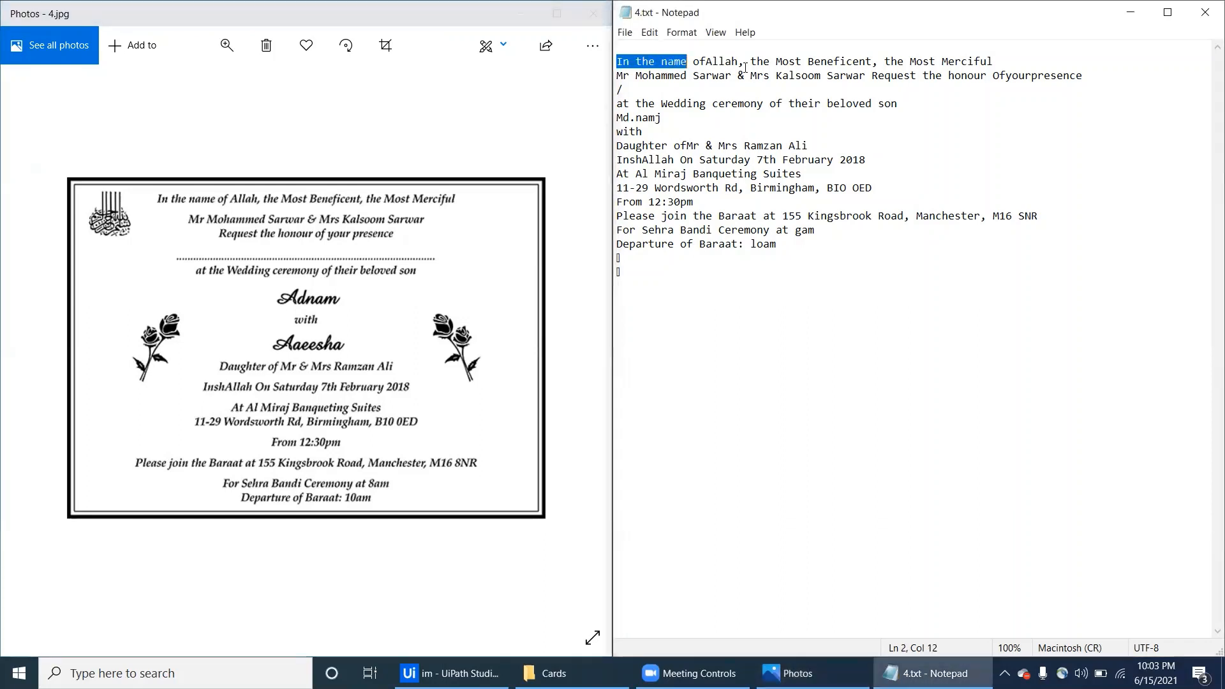
pyautogui.moveTo(686, 61); pyautogui.dragTo(897, 103)
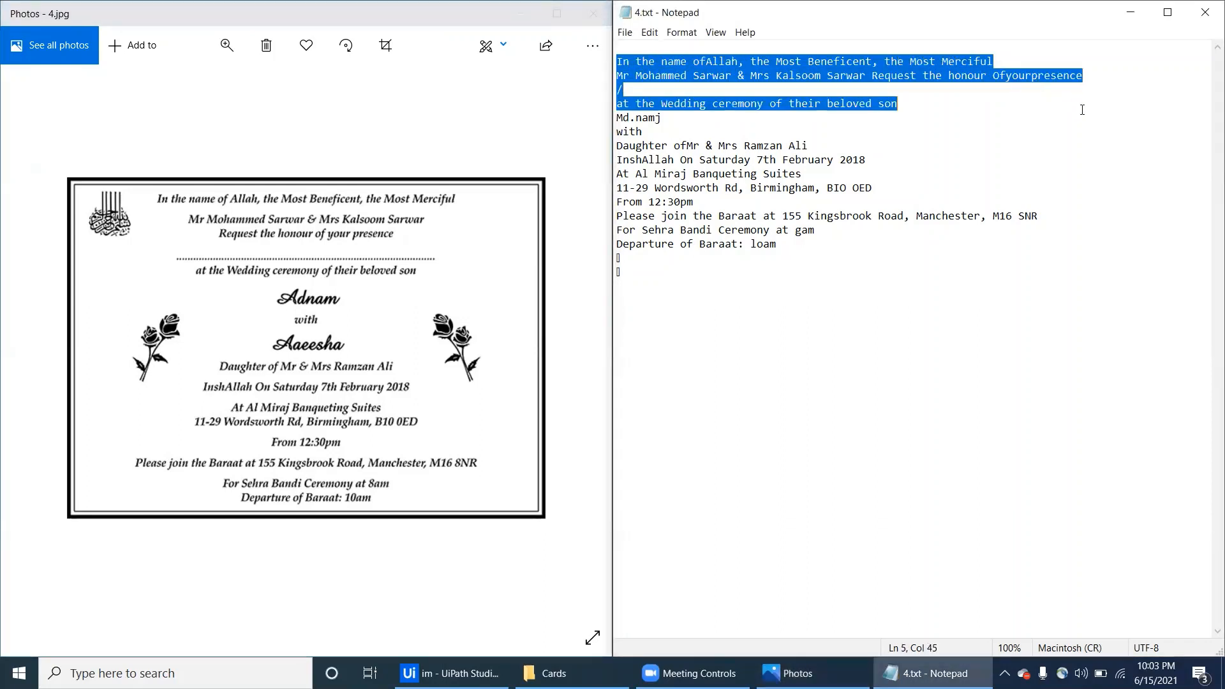